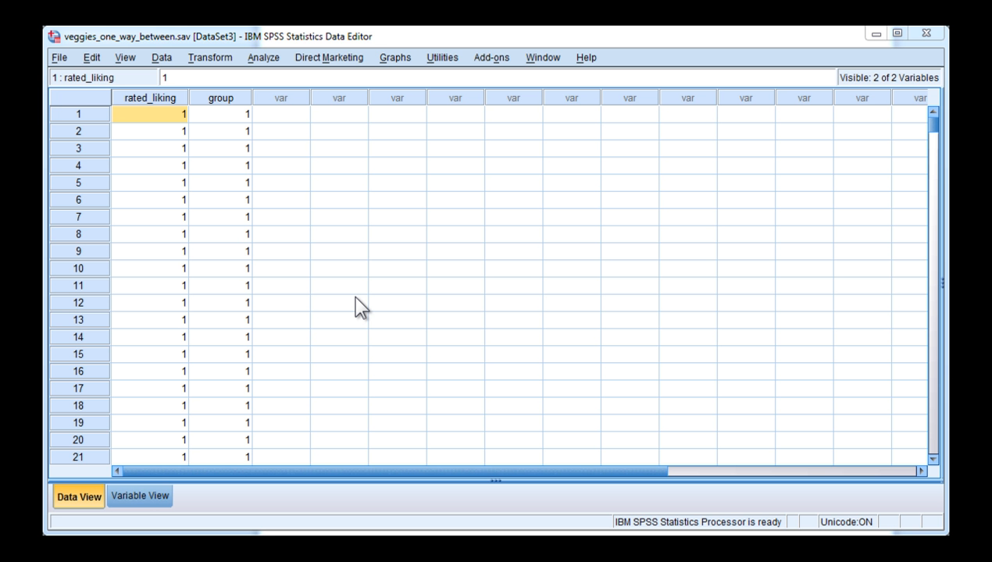
# Inspect several rated_liking and group values in the Data View grid, then open Transform.
pyautogui.click(150, 130)
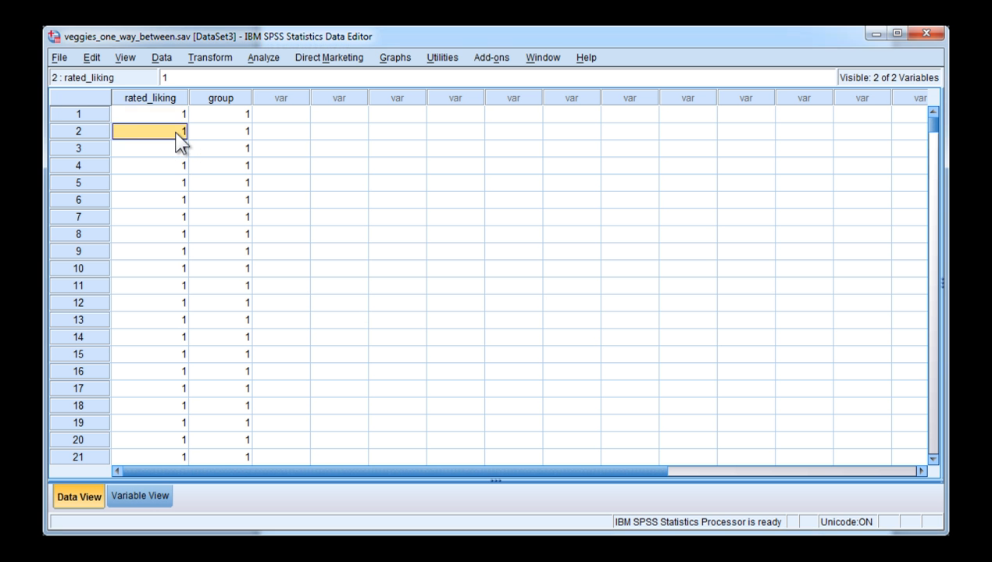
pyautogui.click(150, 114)
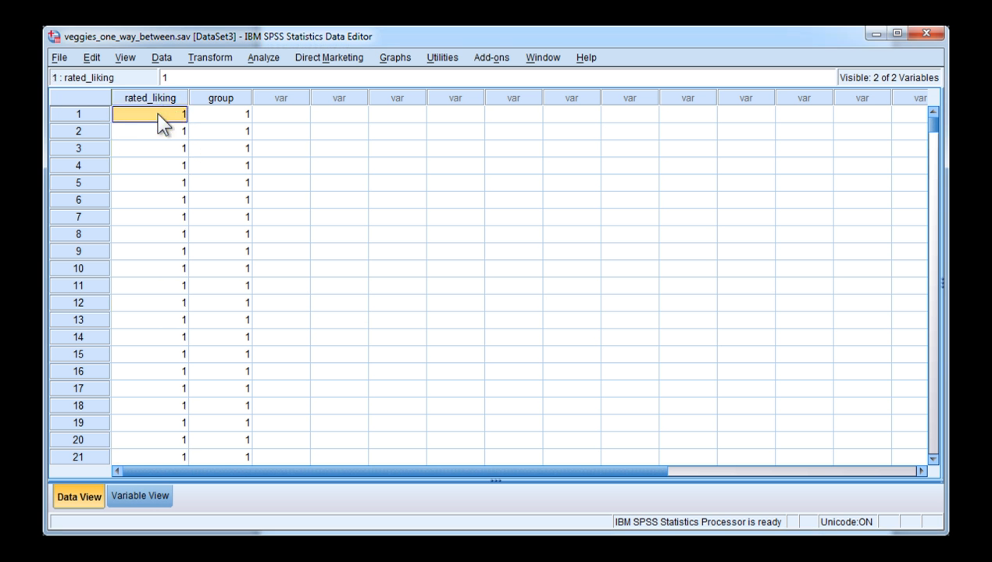
pyautogui.moveTo(181, 164)
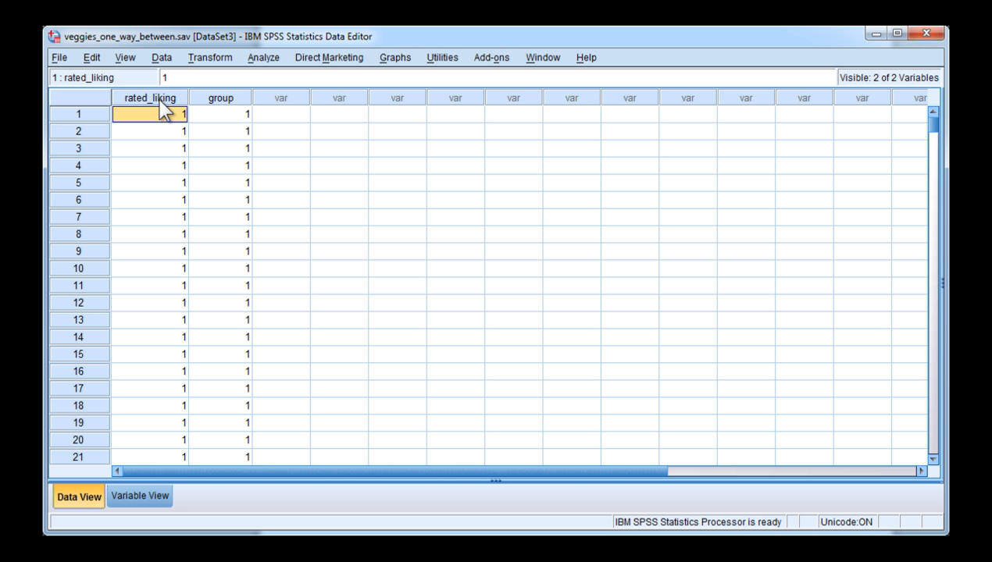
pyautogui.click(220, 114)
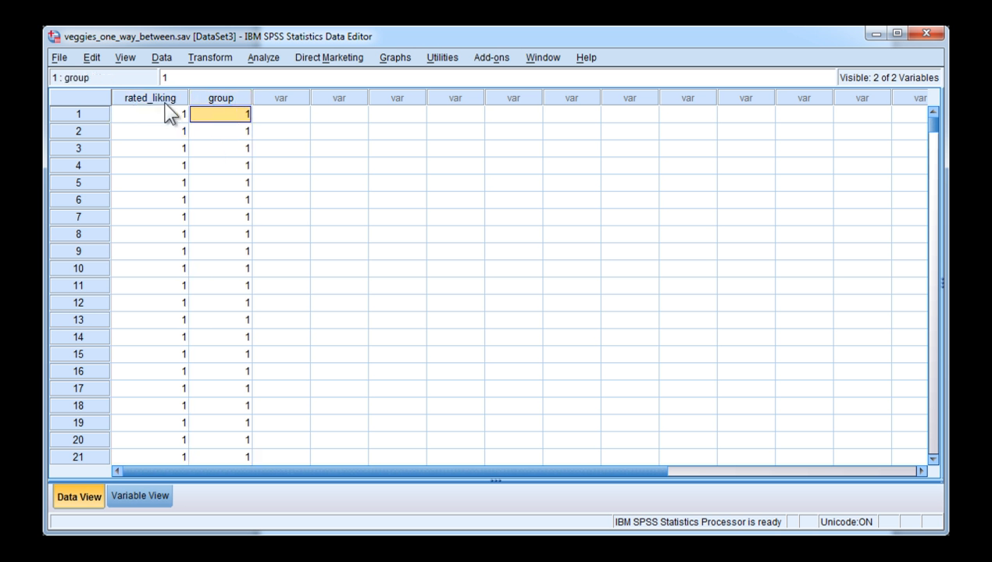
pyautogui.click(148, 114)
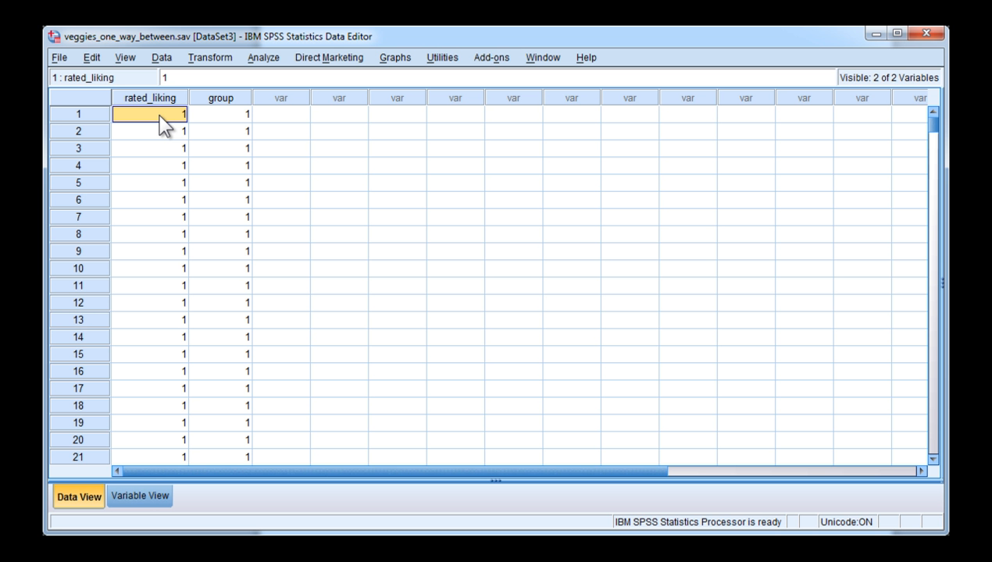
pyautogui.click(209, 57)
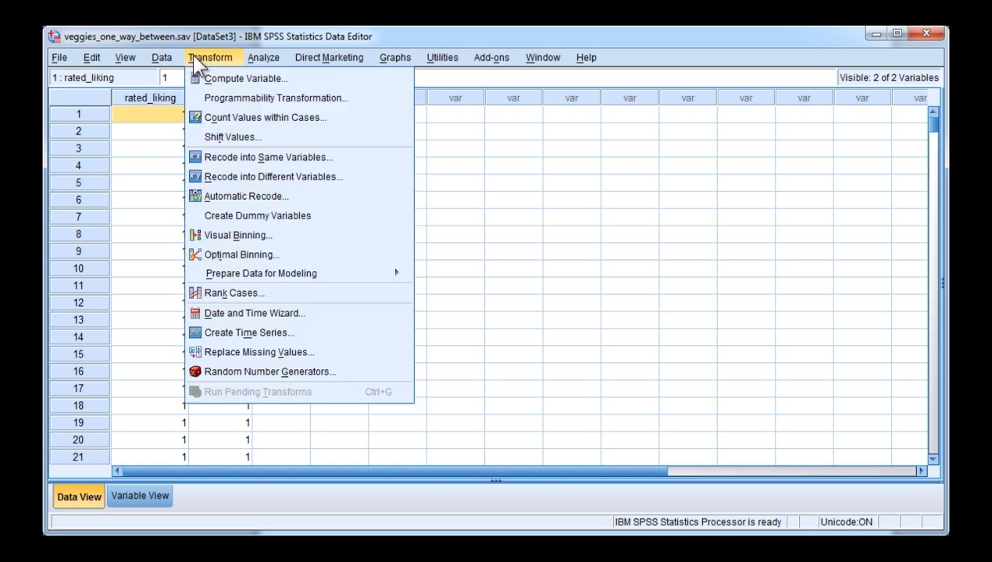
# Rank rated_liking with Rank Cases, assigning rank 1 to the smallest value.
pyautogui.click(233, 293)
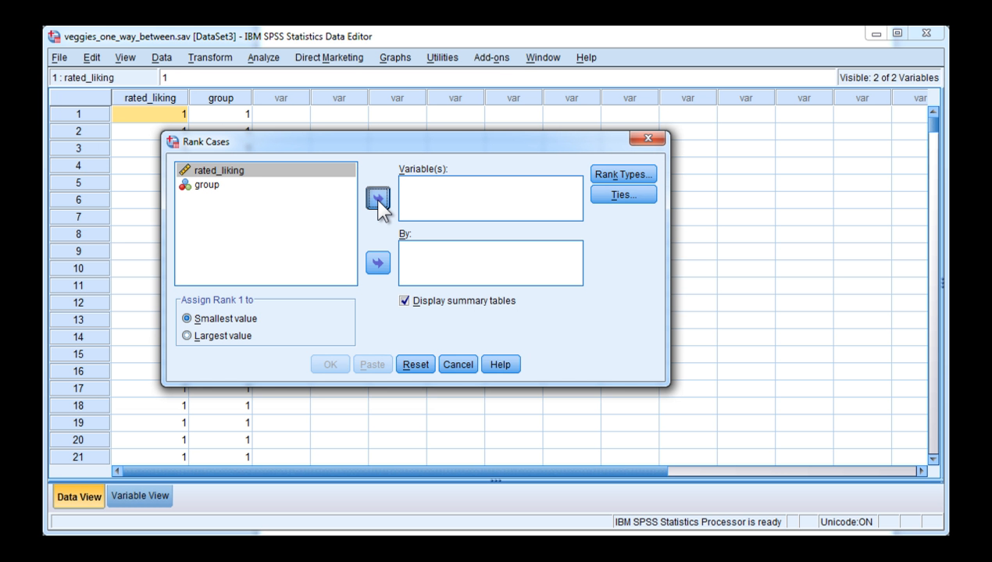
pyautogui.click(378, 198)
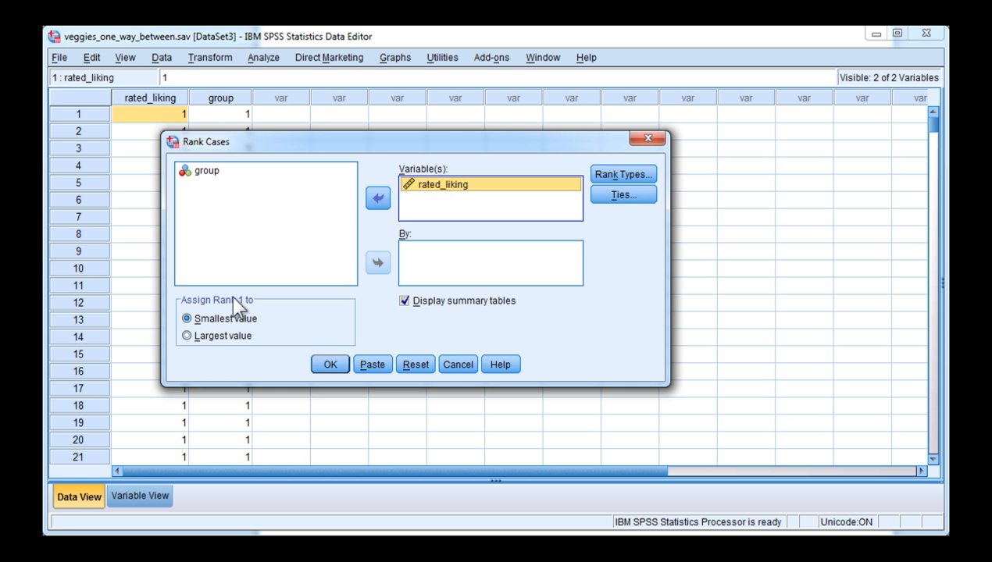
pyautogui.moveTo(211, 316)
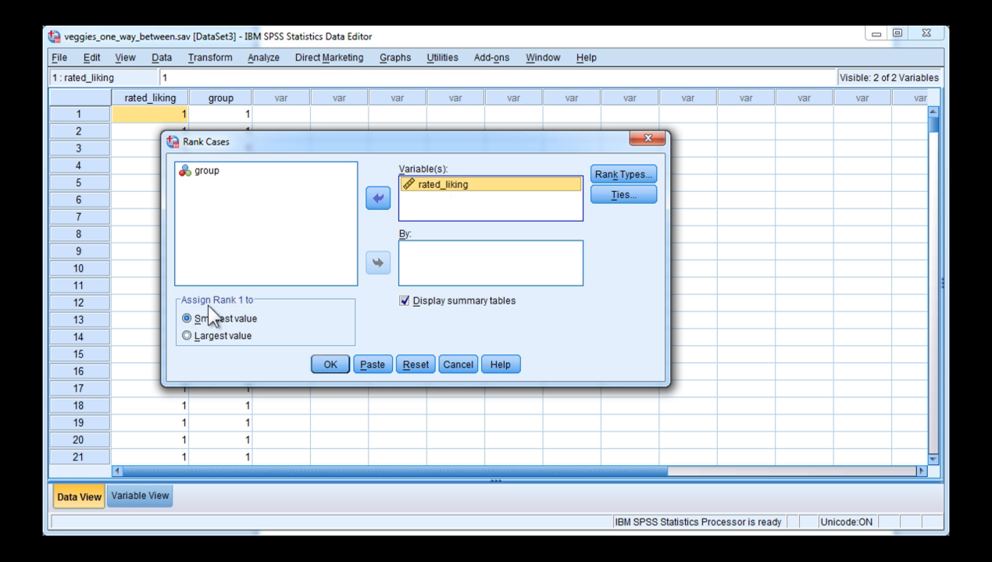
pyautogui.moveTo(272, 327)
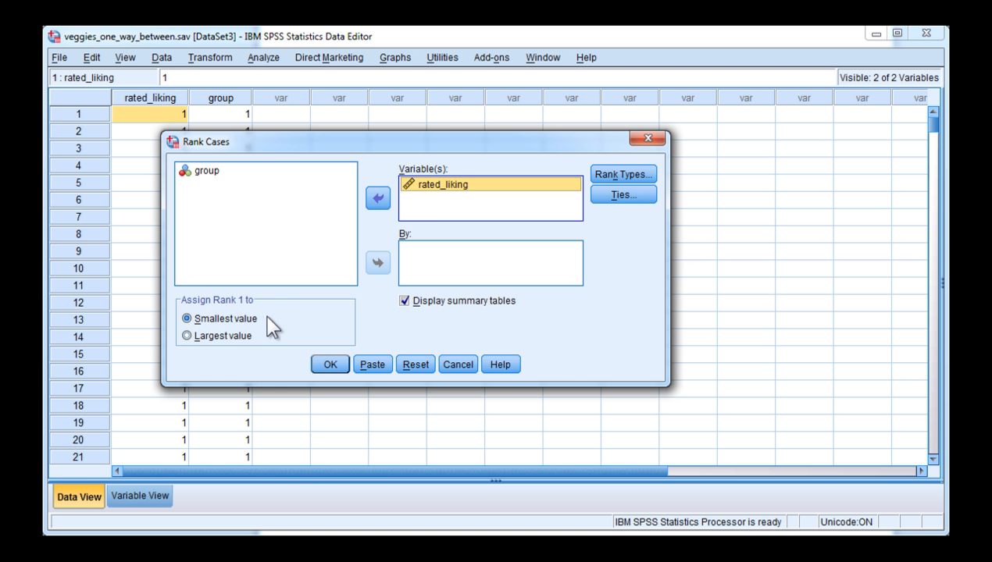
pyautogui.moveTo(269, 331)
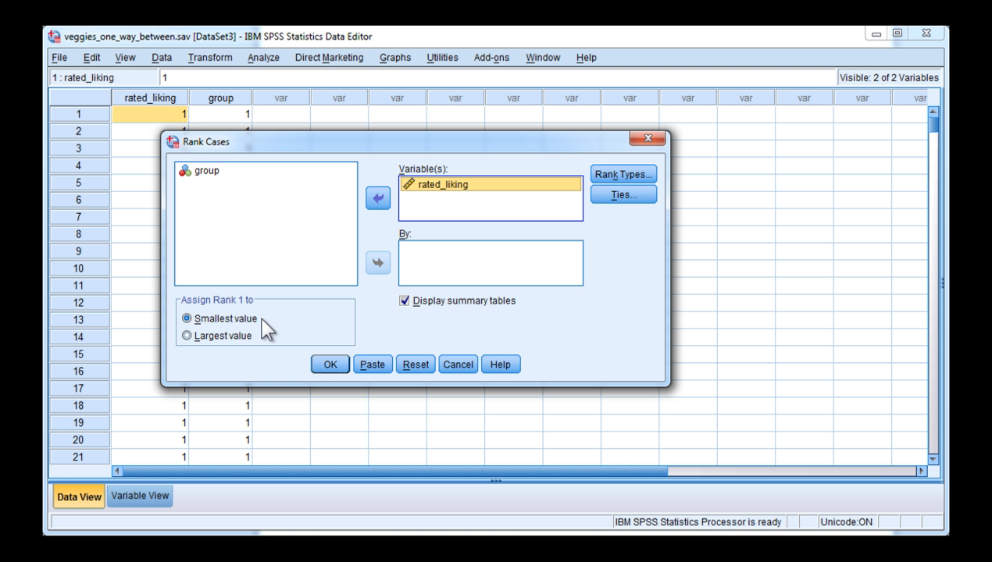
pyautogui.moveTo(307, 355)
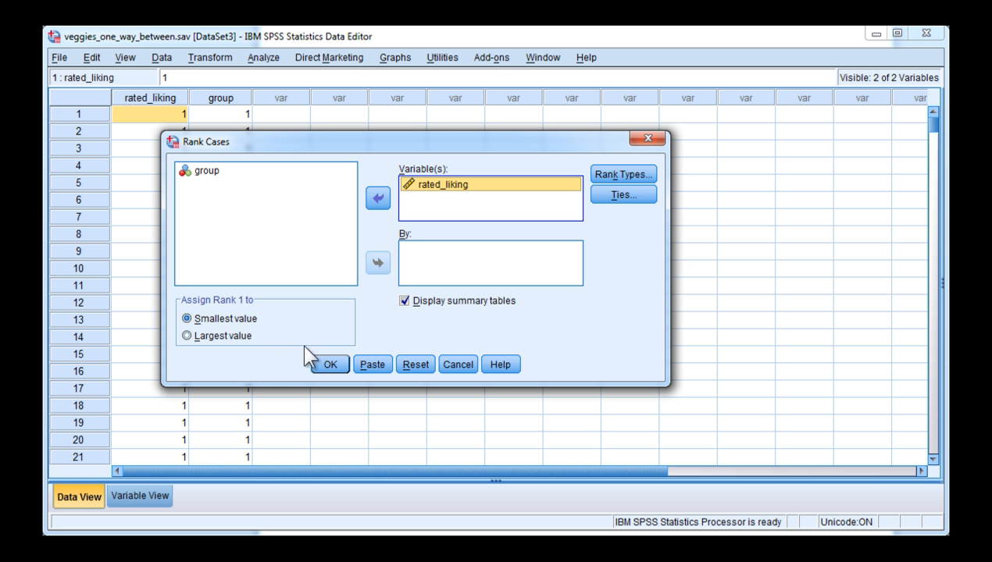
pyautogui.click(329, 363)
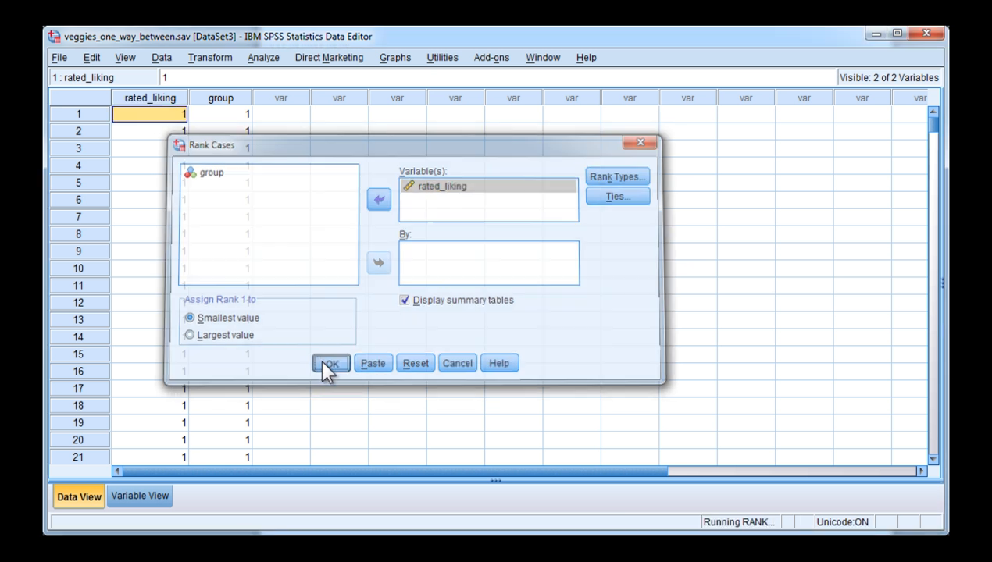
# Check the new Rrated_liking variable's 'Rank of rated_liking' label, then view the data.
pyautogui.click(330, 363)
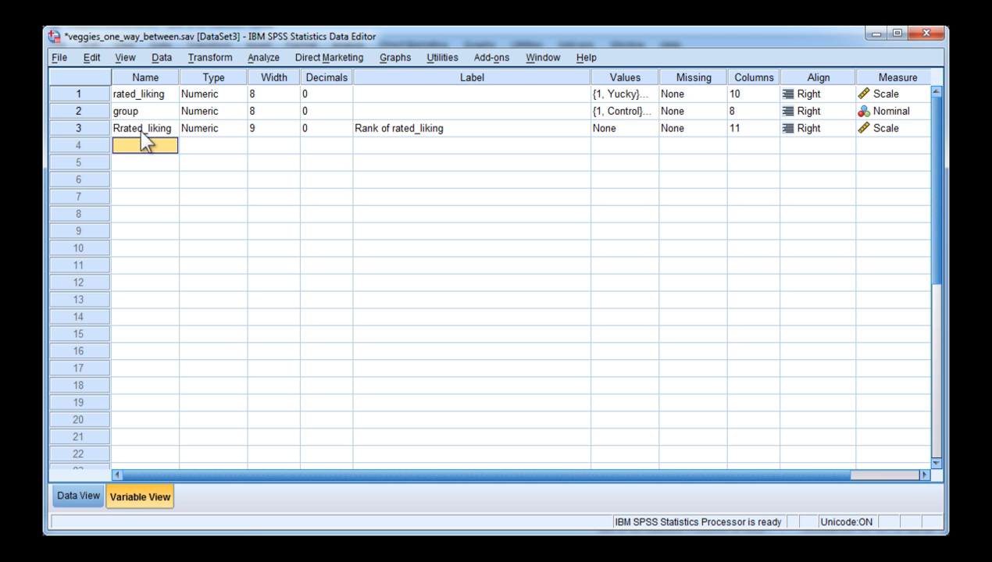
pyautogui.moveTo(411, 151)
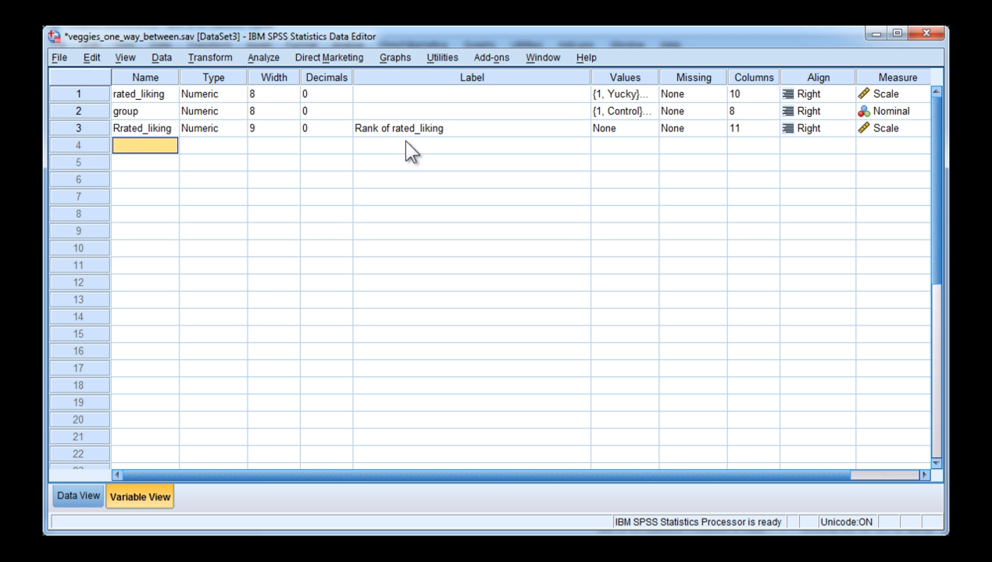
pyautogui.click(471, 128)
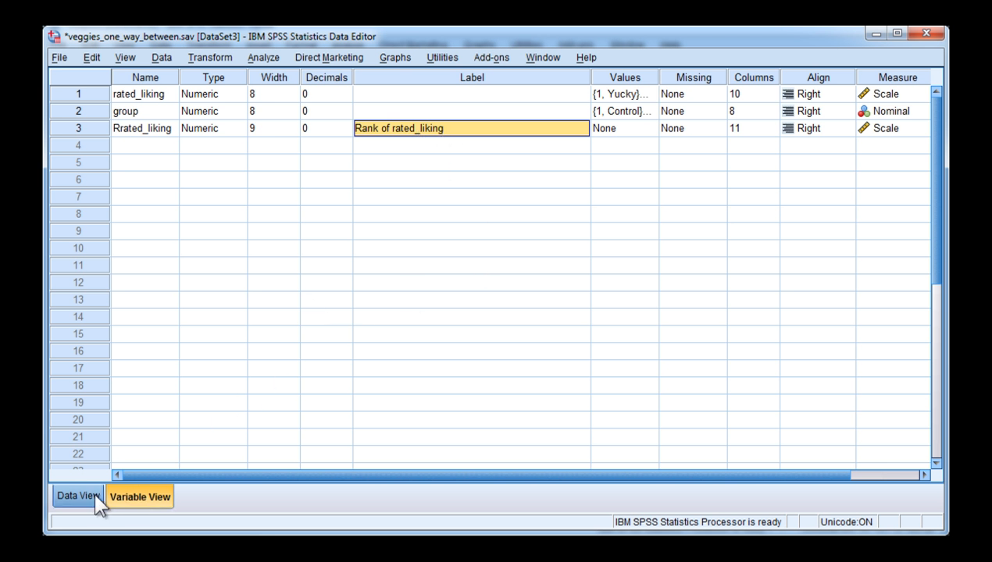
pyautogui.click(77, 497)
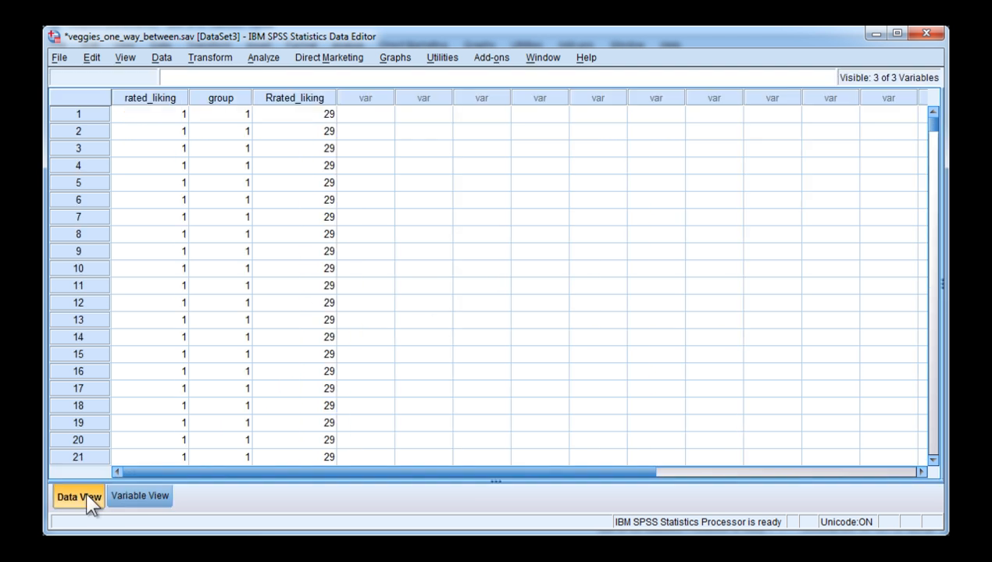
# Compare rated_liking values with their tied mean ranks, such as 28.5 and 102.5.
pyautogui.click(294, 97)
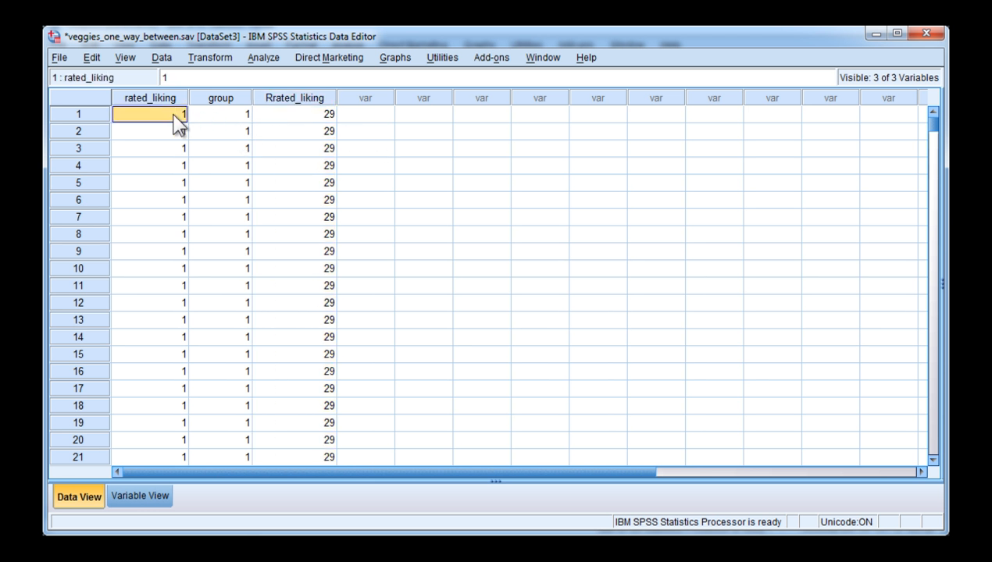
pyautogui.scroll(-3)
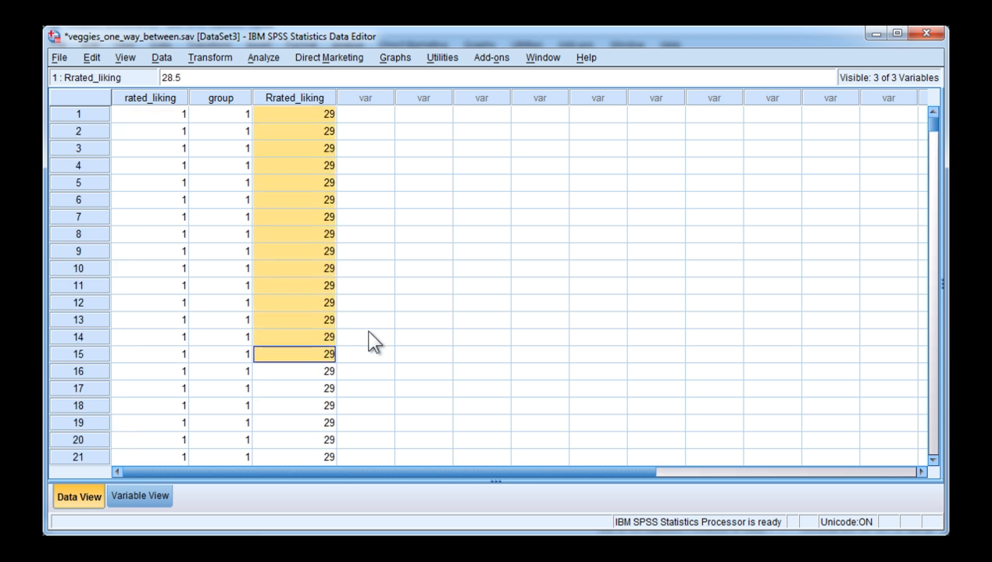
pyautogui.scroll(-3)
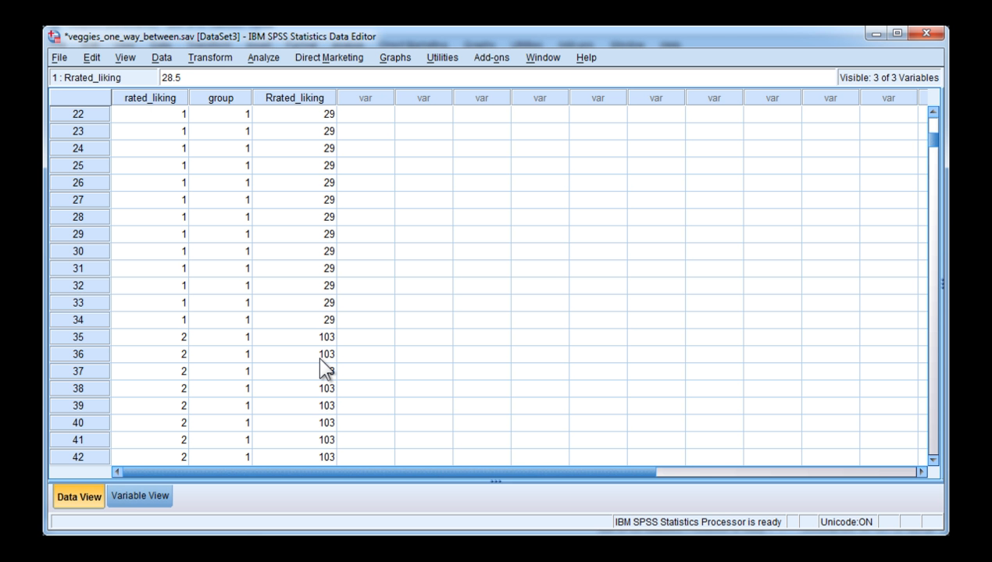
pyautogui.click(148, 423)
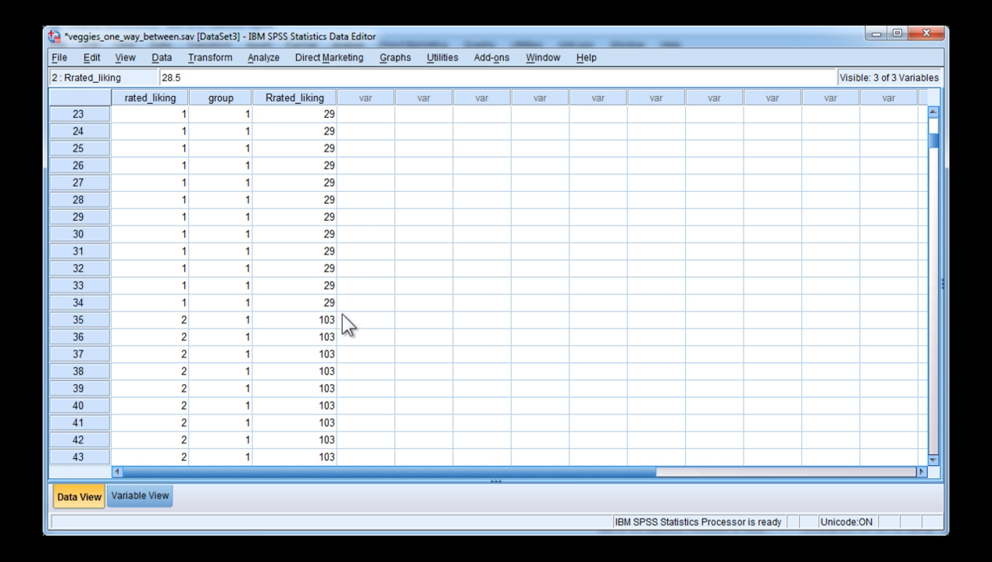
pyautogui.click(149, 217)
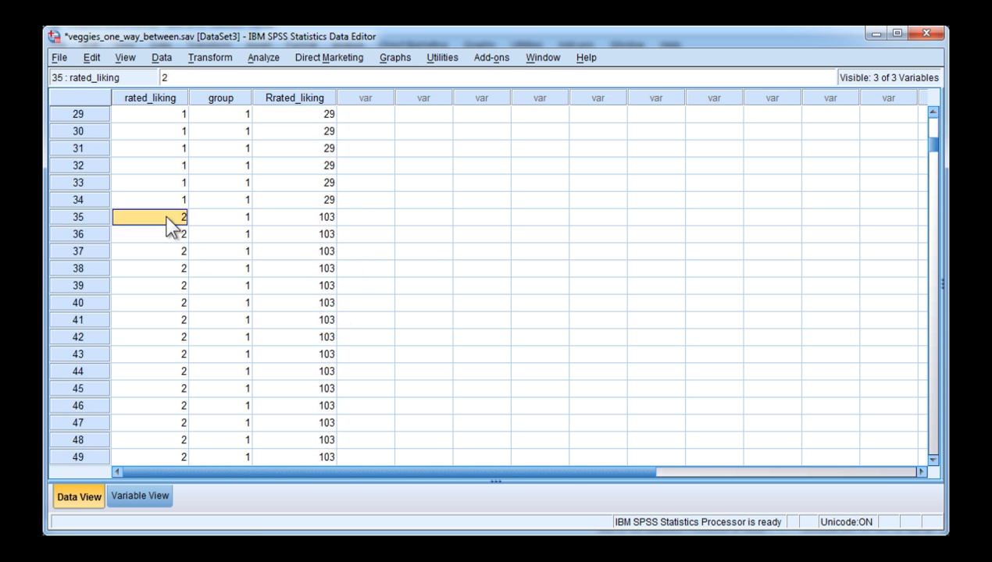
pyautogui.moveTo(194, 228)
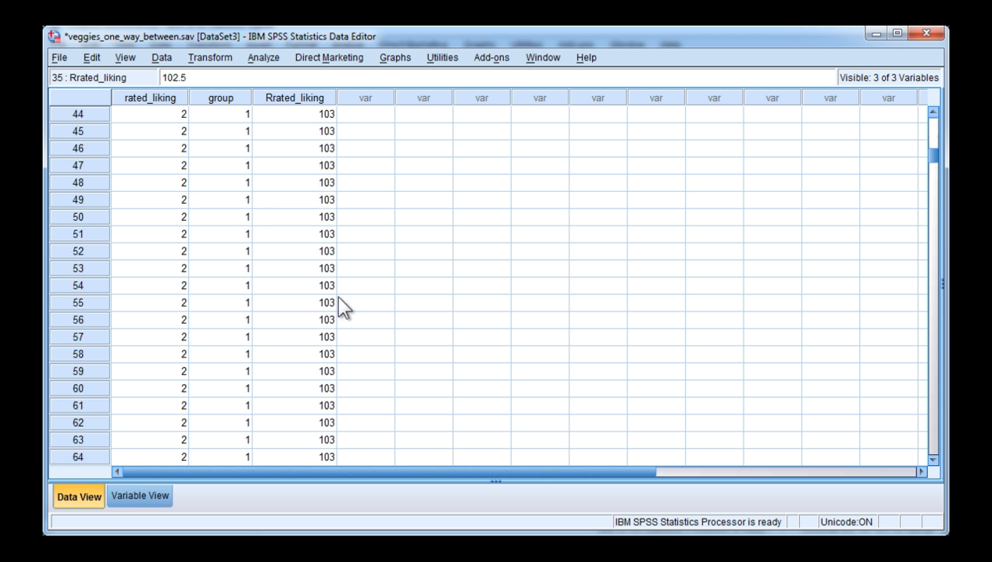
# Check the 285.5 tied rank for rating 3 and select the Rrated_liking column.
pyautogui.scroll(-3)
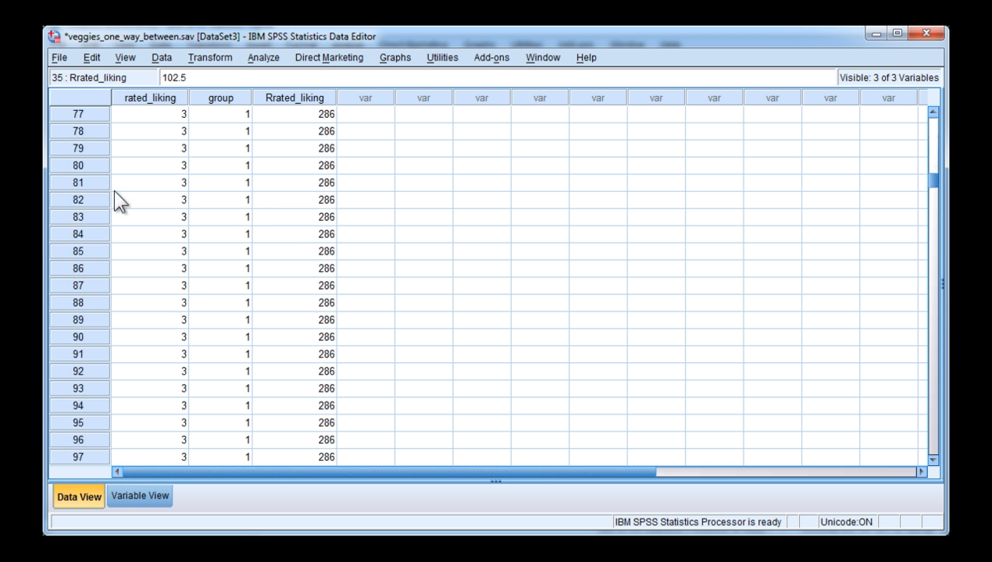
pyautogui.click(294, 217)
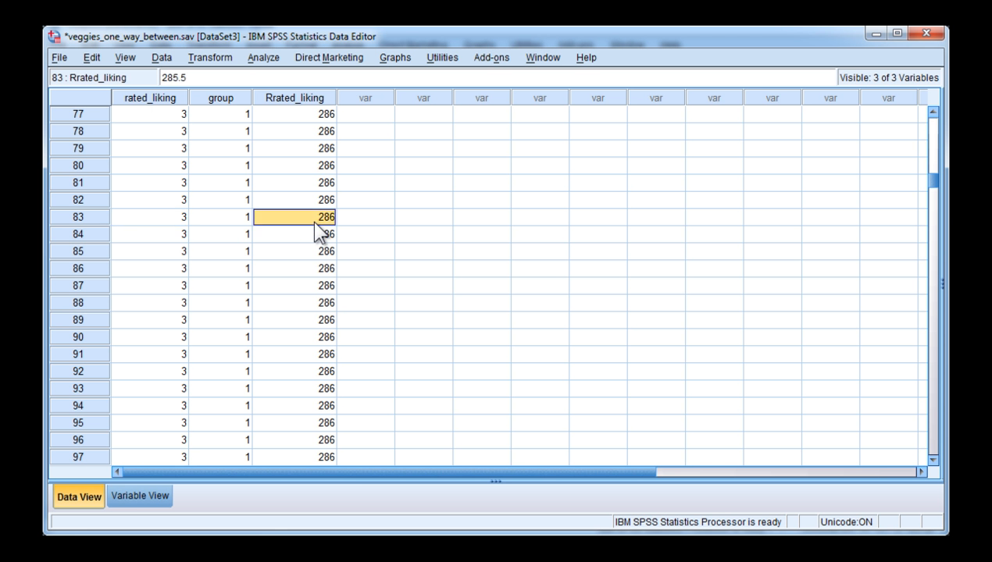
pyautogui.scroll(-3)
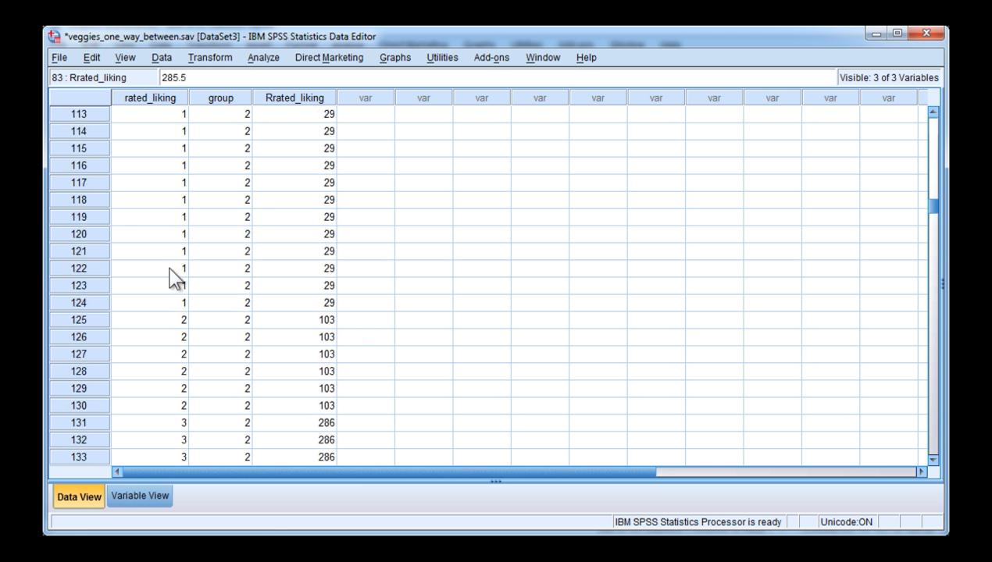
pyautogui.click(294, 97)
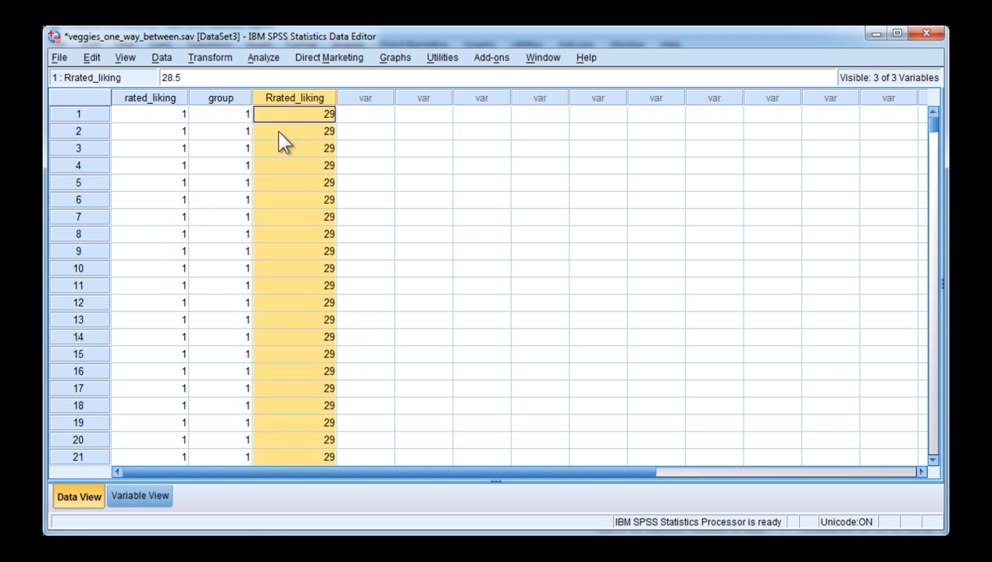
pyautogui.click(264, 57)
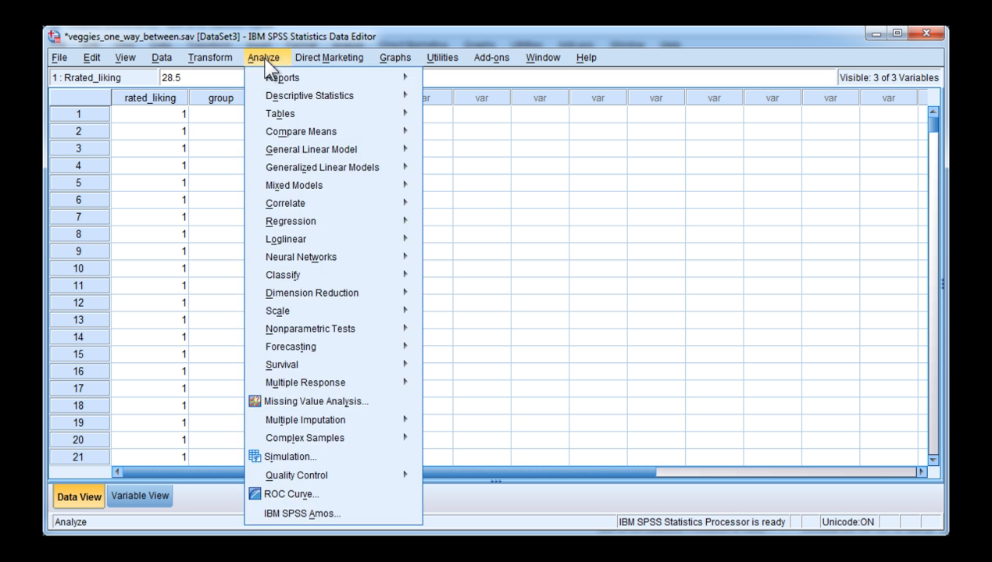
pyautogui.moveTo(311, 149)
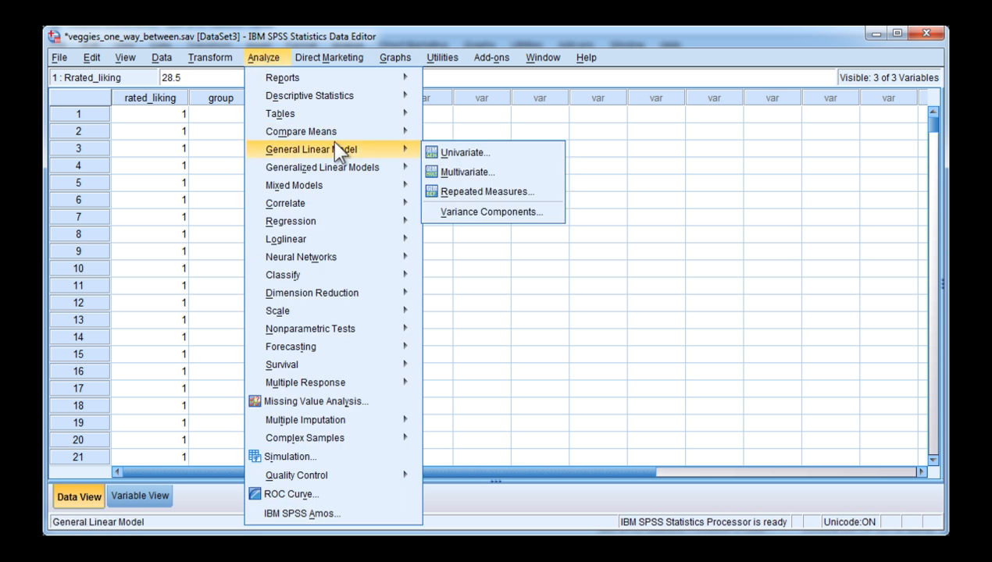
pyautogui.moveTo(465, 152)
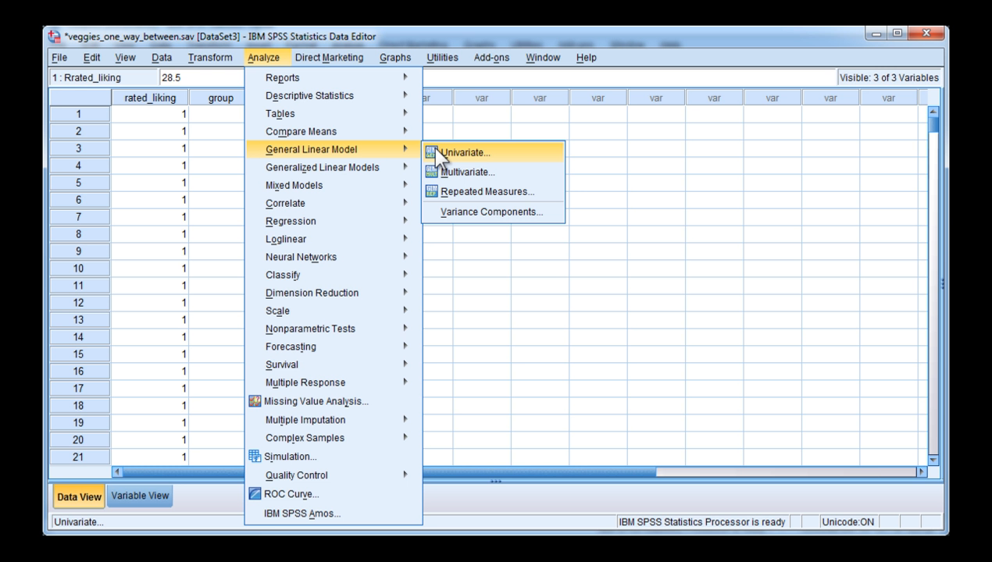
# Start a Univariate GLM with Rank of rated_liking as the dependent variable.
pyautogui.click(464, 152)
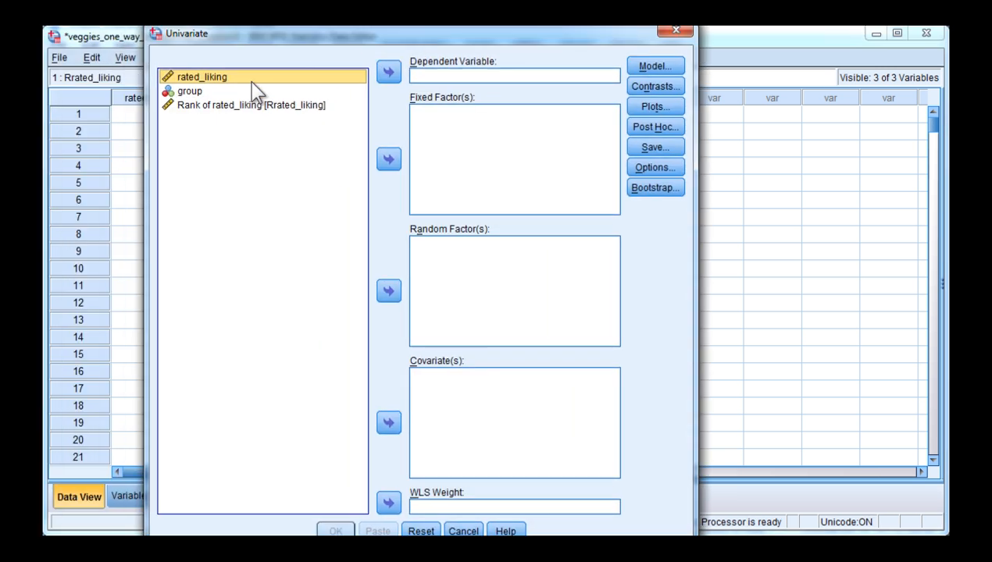
pyautogui.click(250, 104)
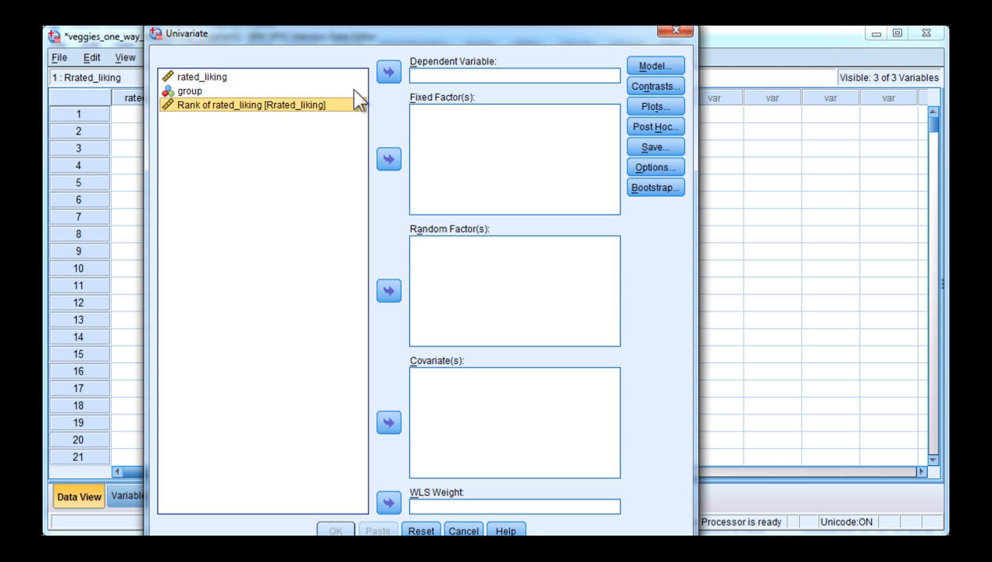
pyautogui.click(388, 71)
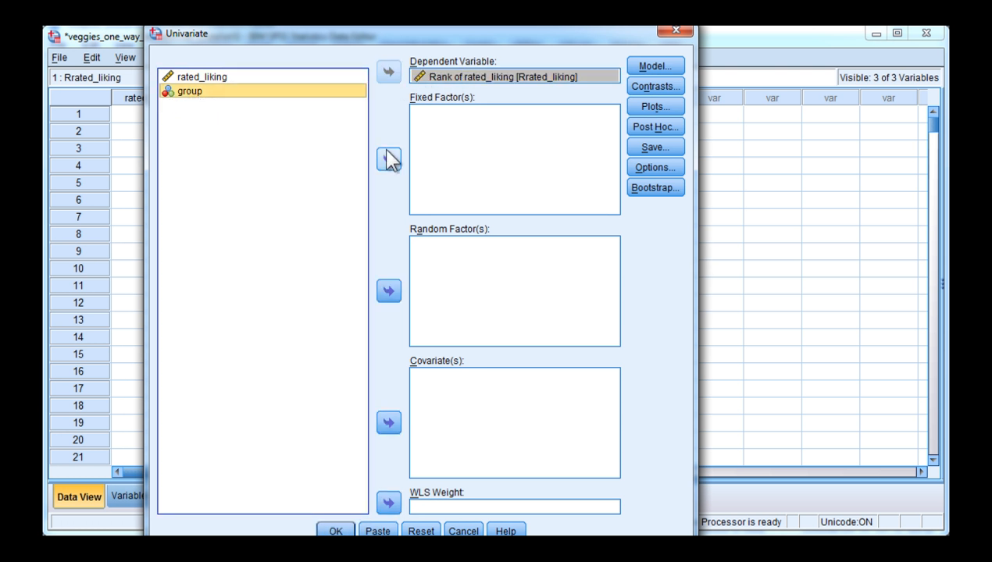
# Request effect size estimates and homogeneity tests, then run the univariate ANOVA.
pyautogui.click(654, 167)
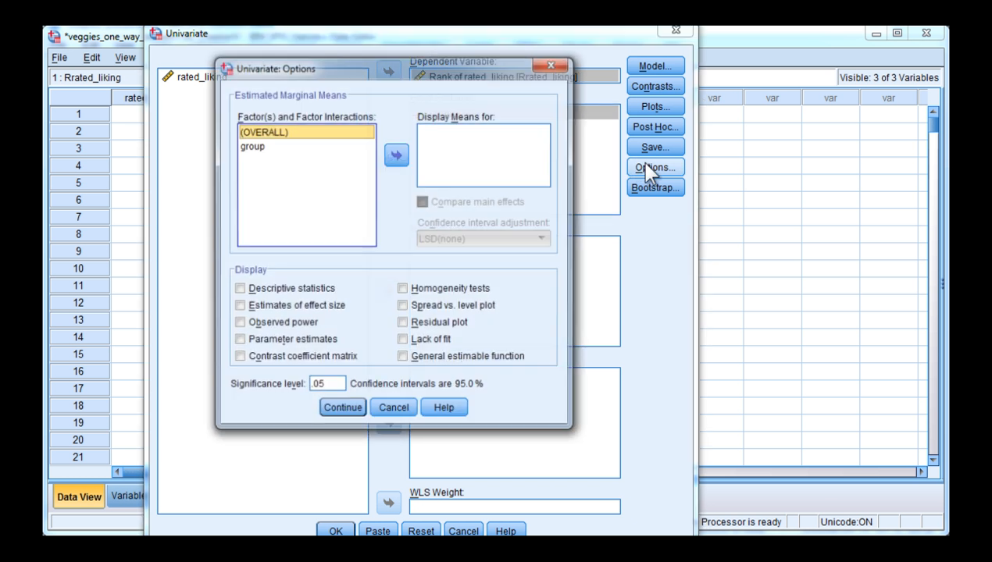
pyautogui.click(239, 306)
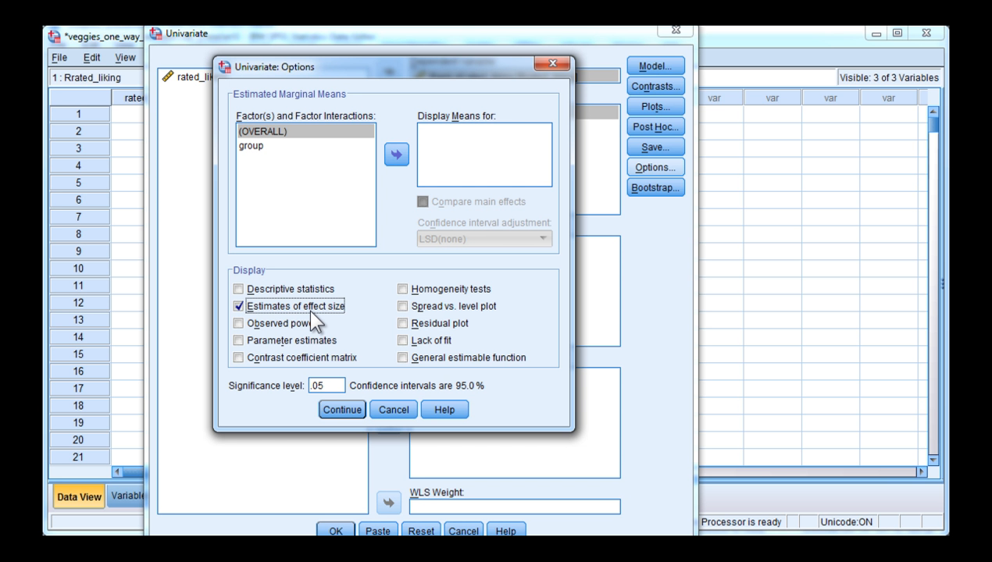
pyautogui.click(403, 289)
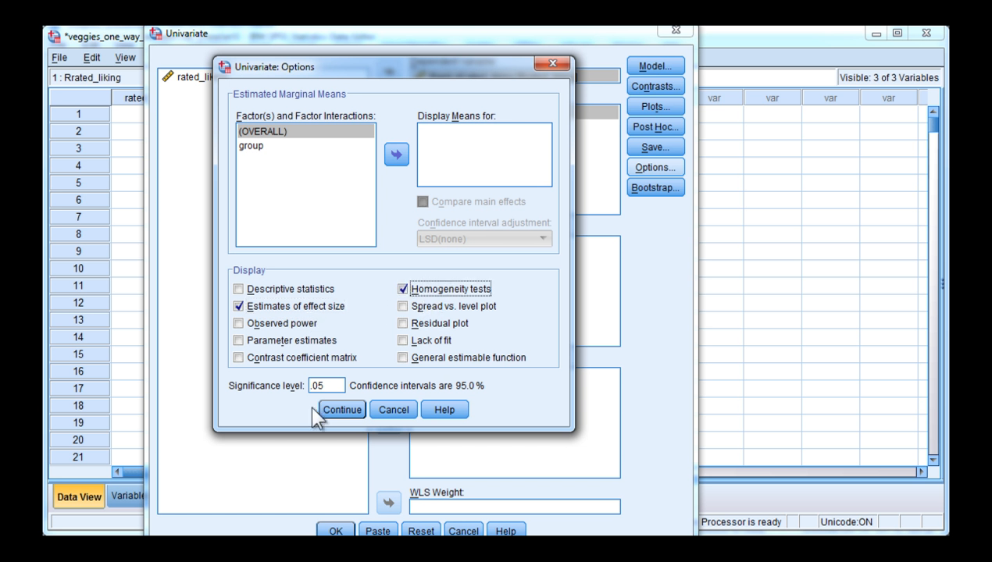
pyautogui.click(341, 409)
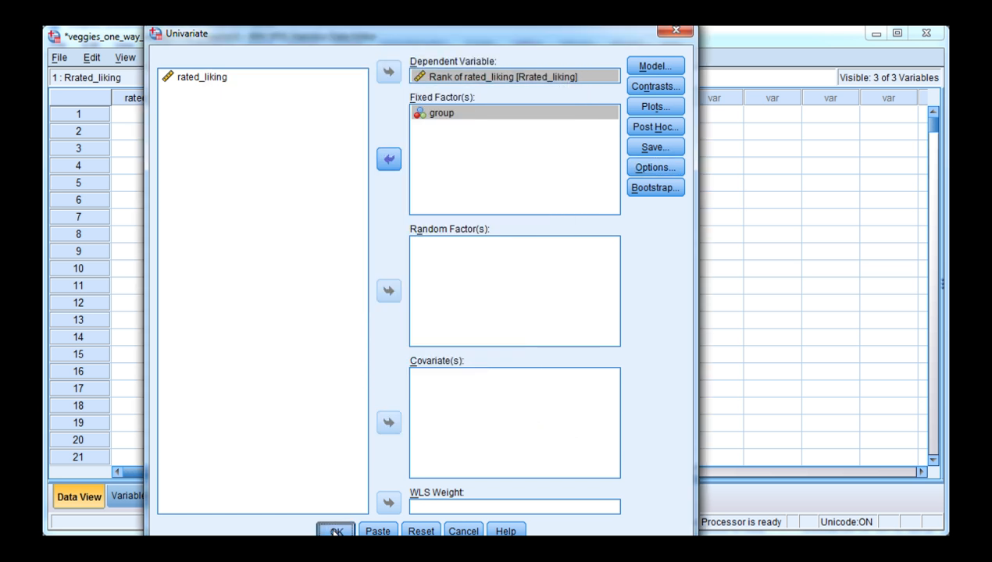
pyautogui.click(336, 531)
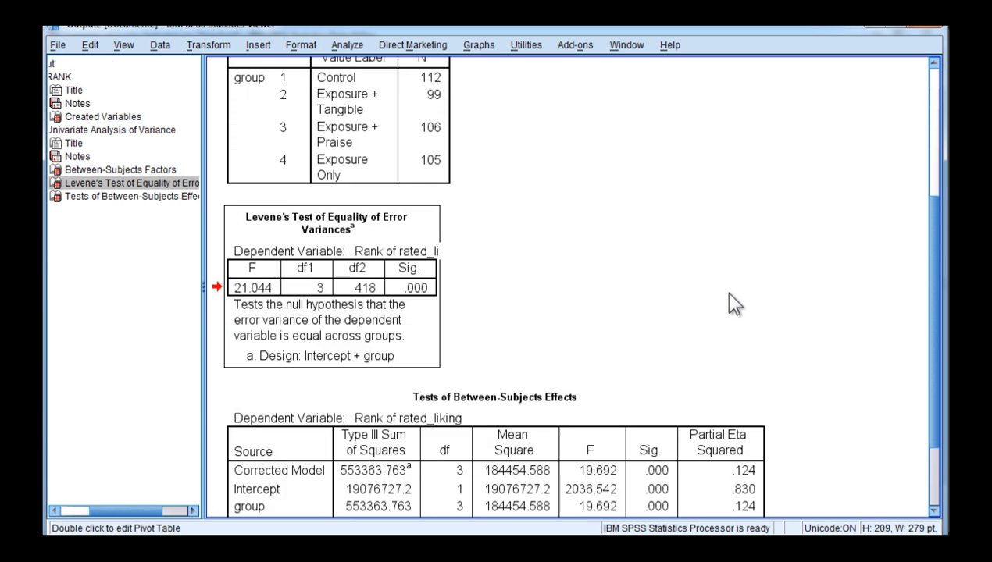
pyautogui.moveTo(760, 314)
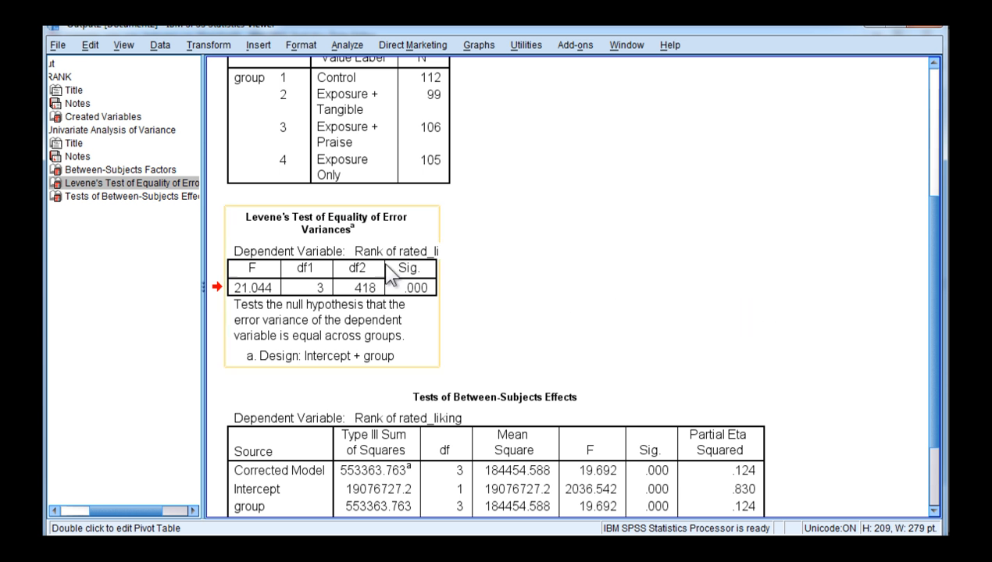
pyautogui.moveTo(406, 287)
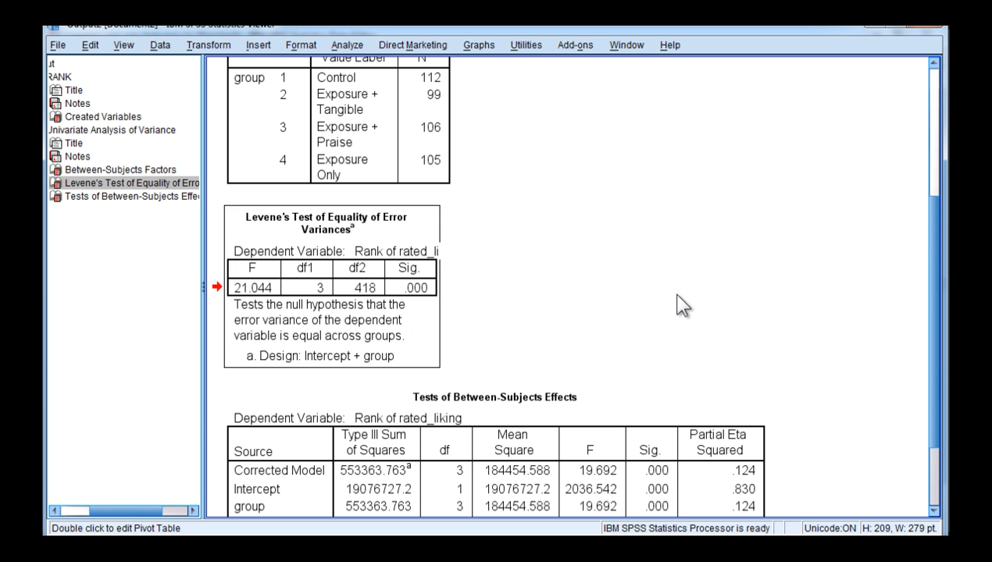
# Scroll down to the full Between-Subjects Effects table showing R² .124.
pyautogui.scroll(-3)
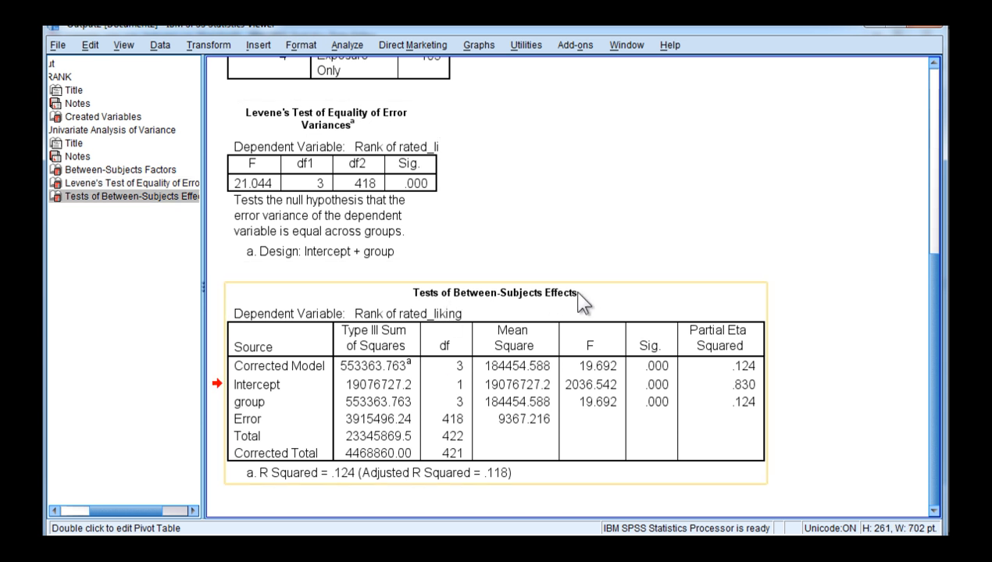
pyautogui.moveTo(257, 410)
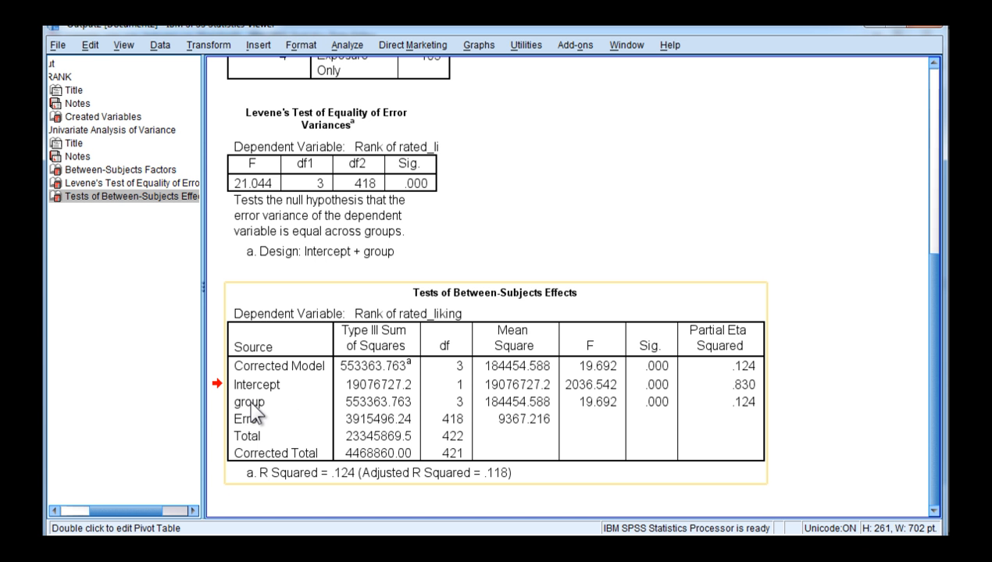
pyautogui.moveTo(590, 416)
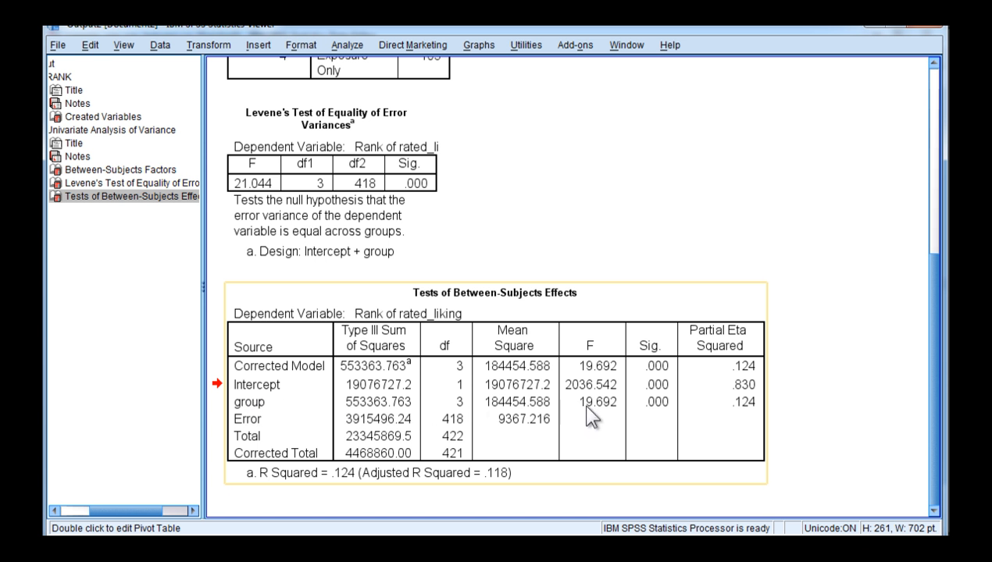
pyautogui.moveTo(644, 410)
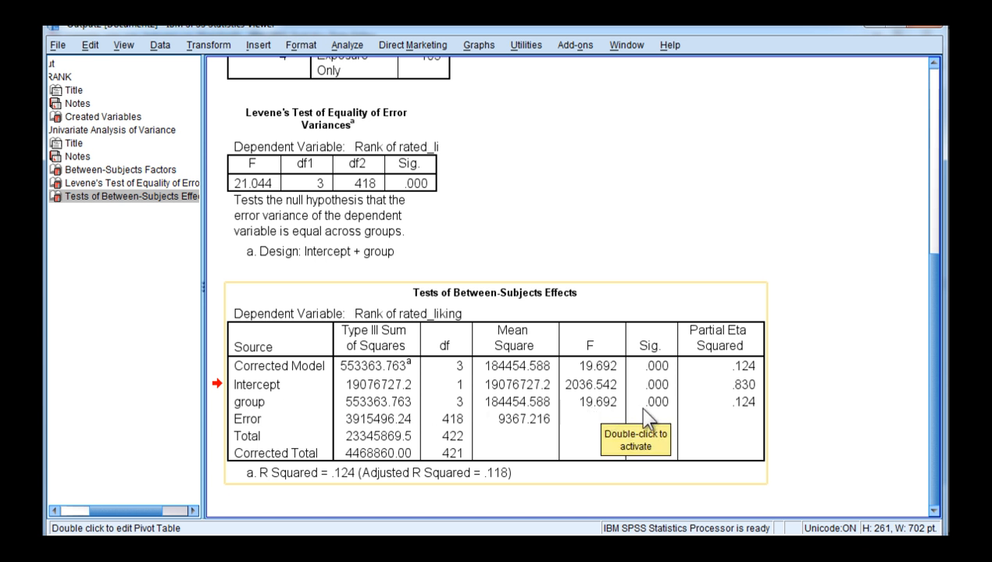
pyautogui.moveTo(678, 416)
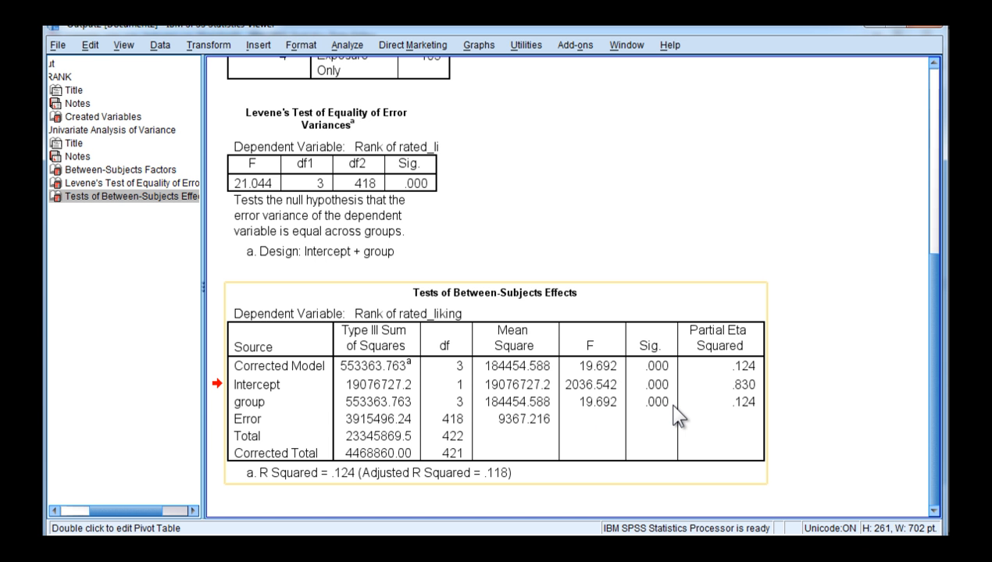
pyautogui.moveTo(748, 422)
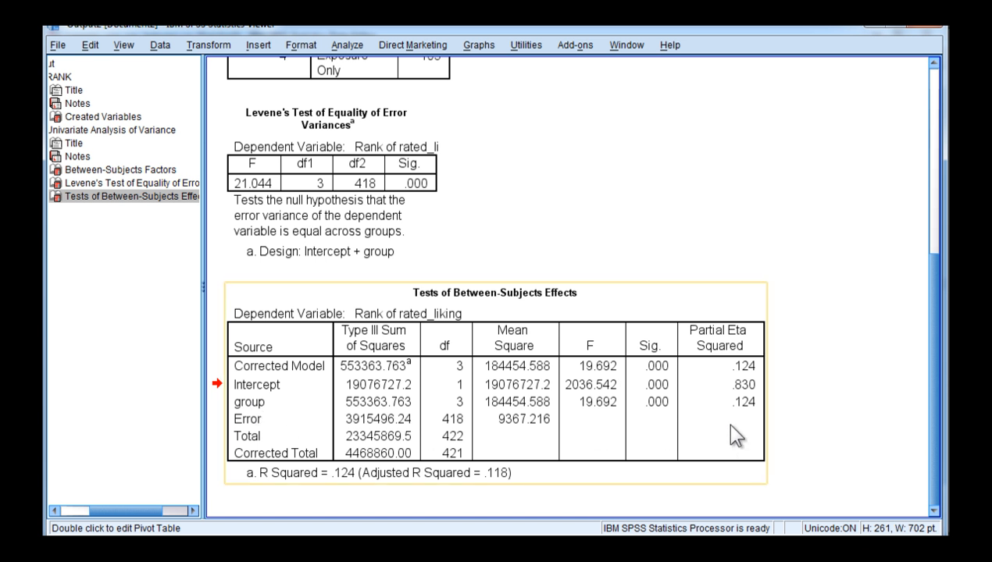
pyautogui.moveTo(749, 355)
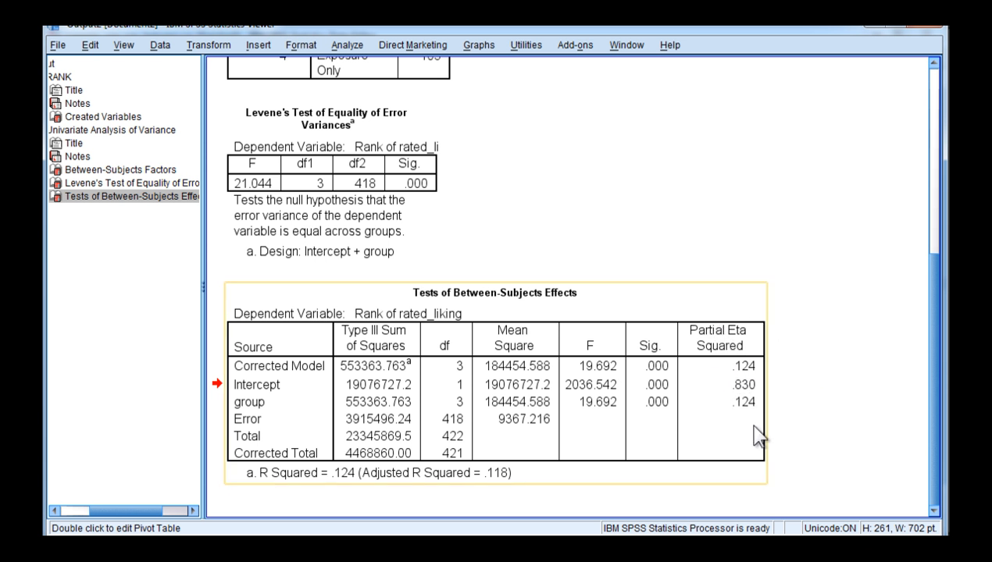
pyautogui.moveTo(870, 403)
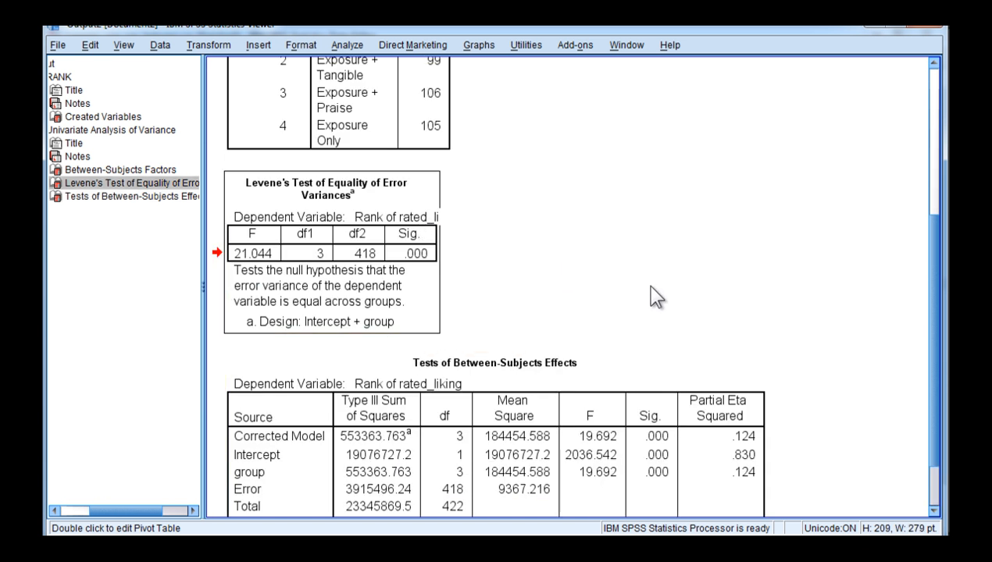
# Scroll past the rank-based ANOVA tables and open Analyze's Descriptive Statistics options.
pyautogui.scroll(-3)
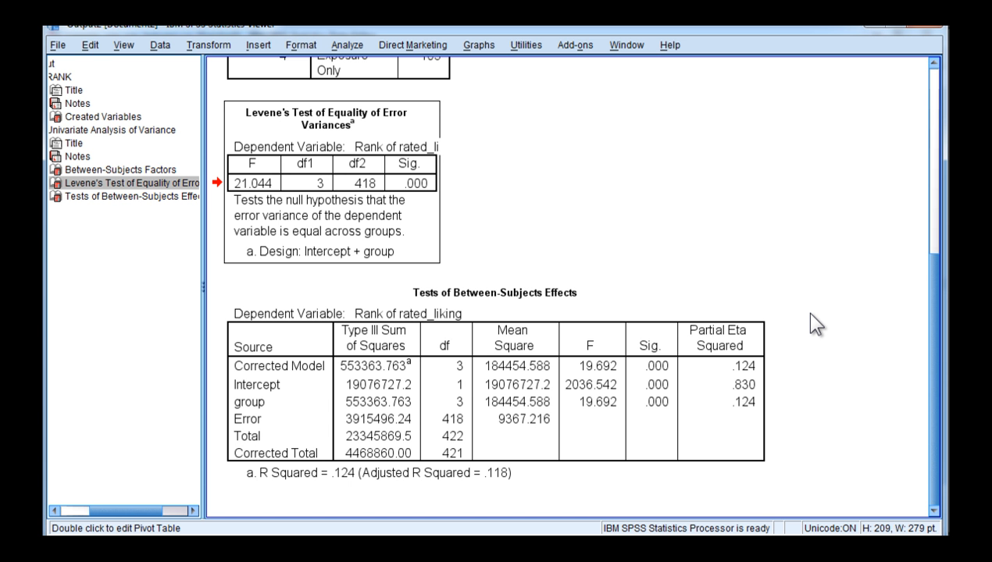
pyautogui.click(347, 44)
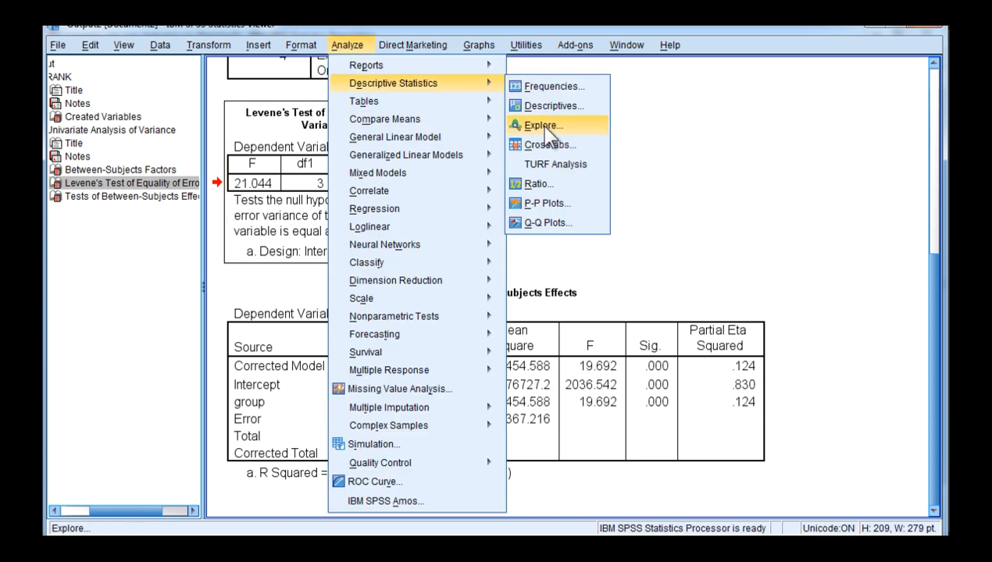
# Explore rated_liking by group with an untransformed spread-versus-level Levene test.
pyautogui.click(543, 126)
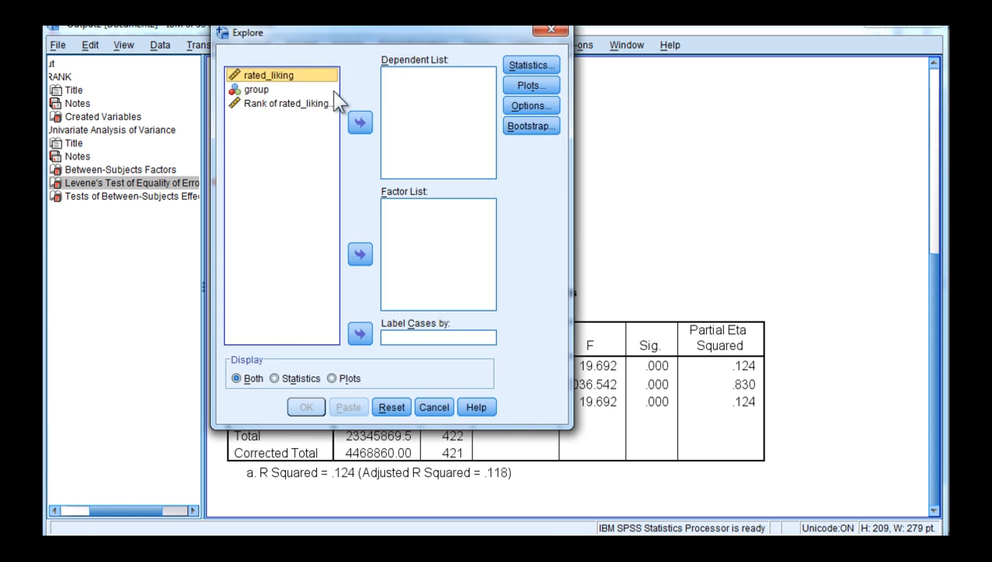
pyautogui.moveTo(359, 123)
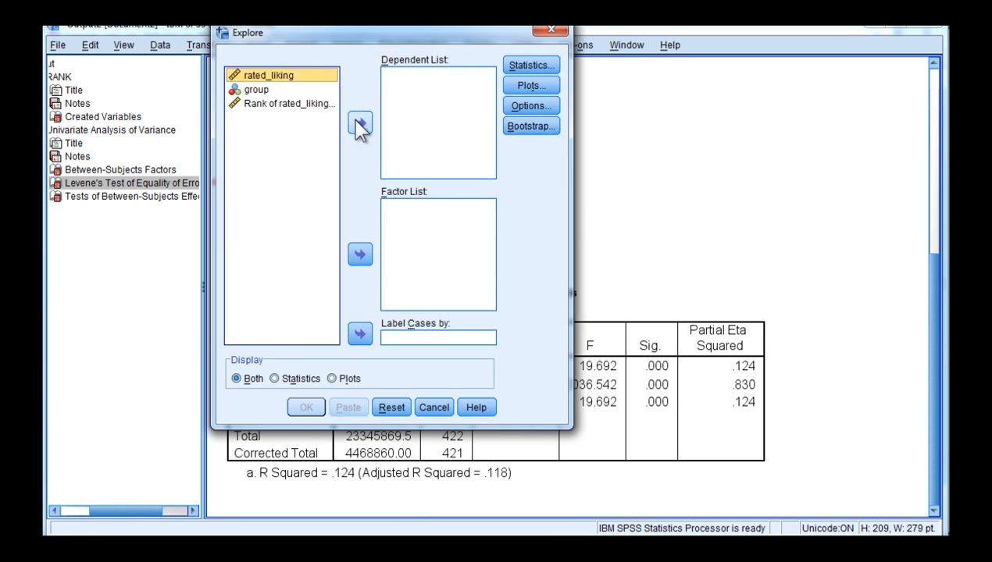
pyautogui.click(359, 123)
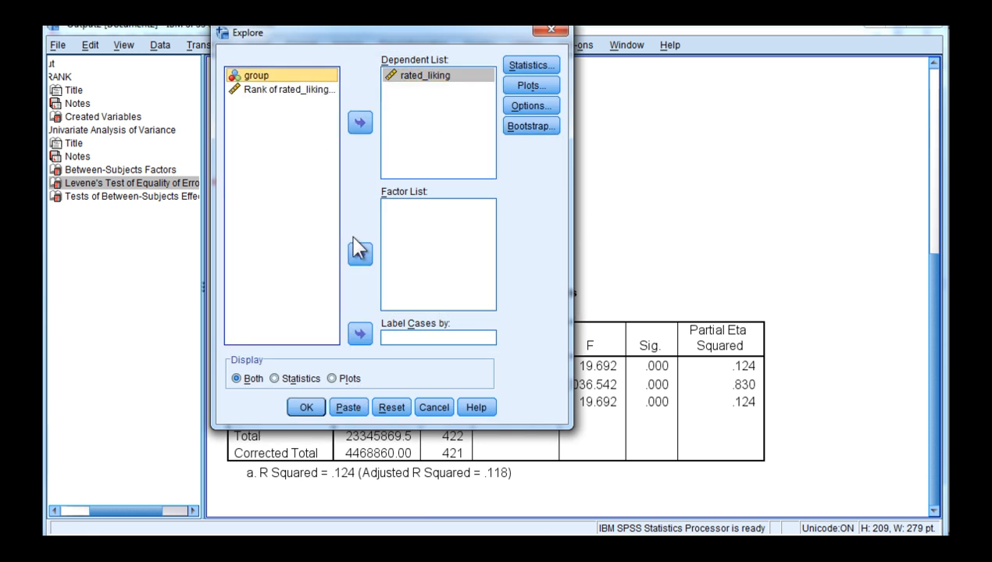
pyautogui.click(359, 254)
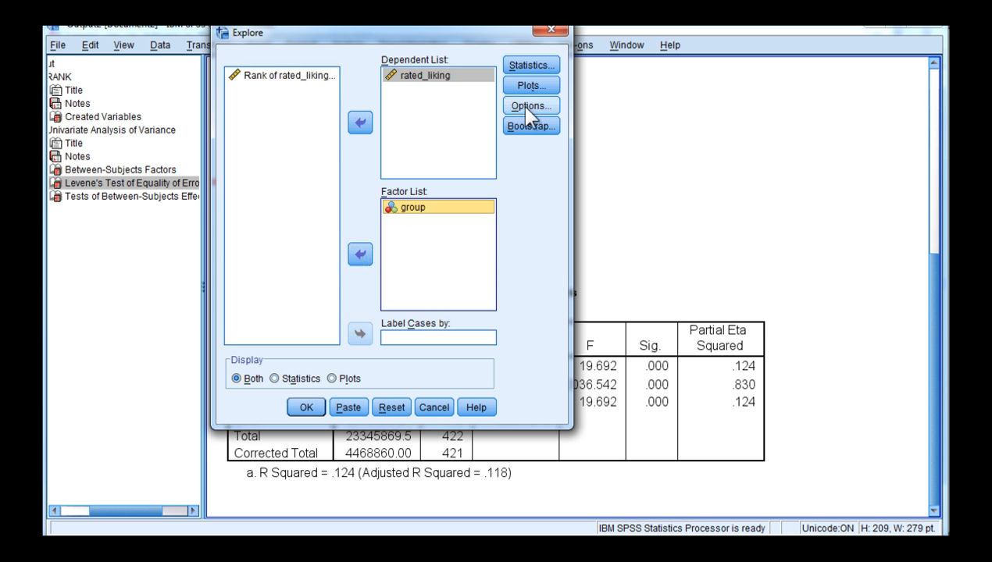
pyautogui.click(530, 85)
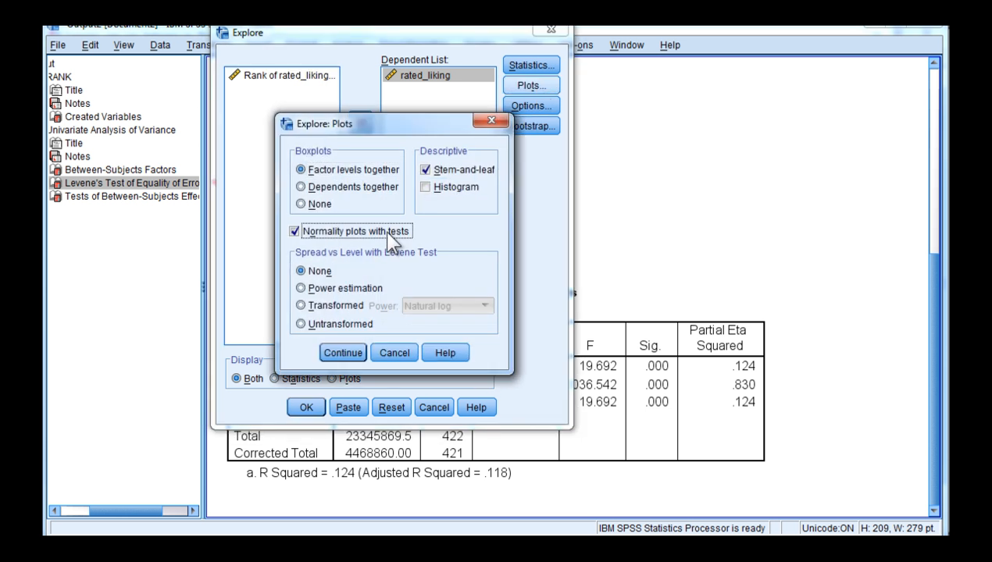
pyautogui.moveTo(342, 336)
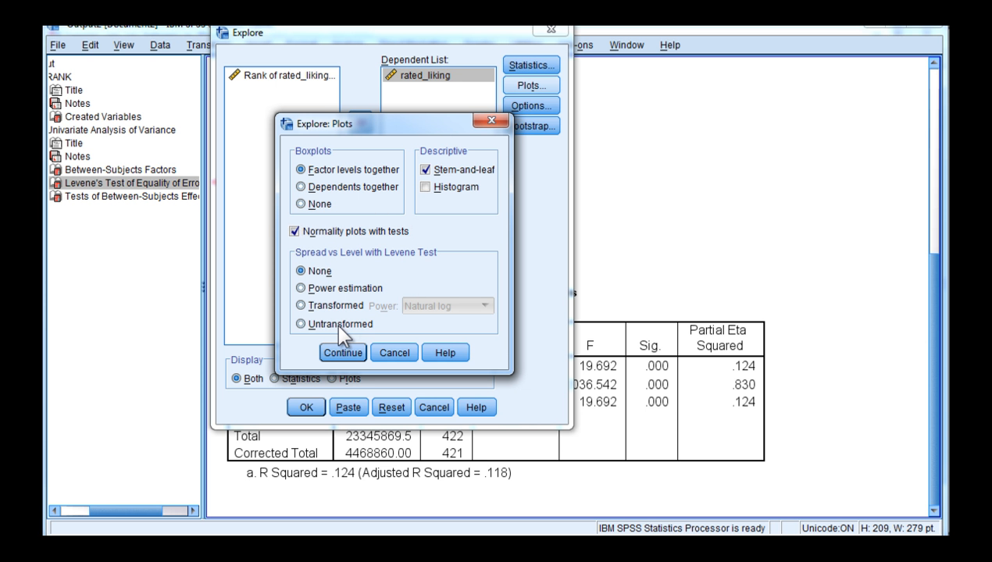
pyautogui.click(300, 324)
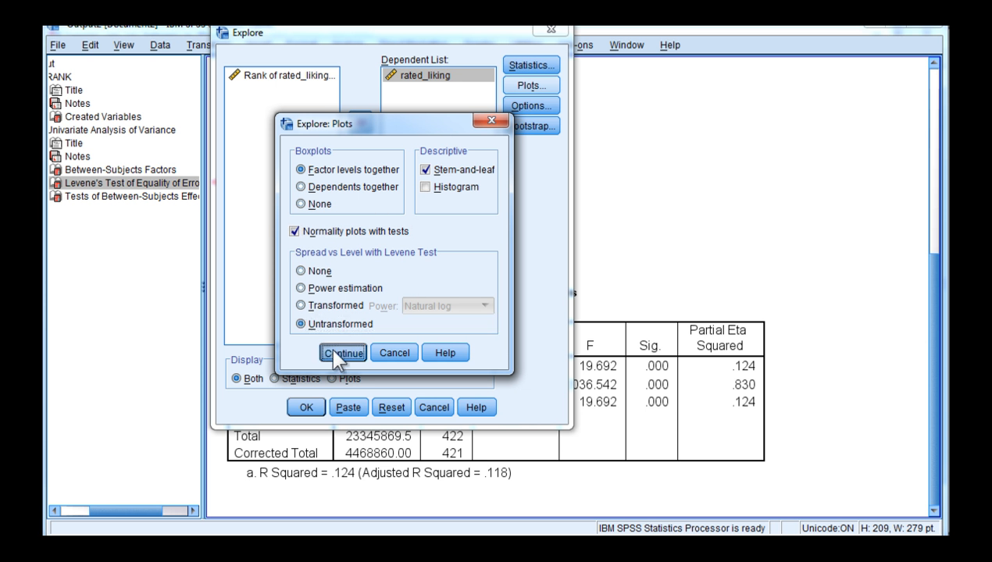
pyautogui.click(342, 353)
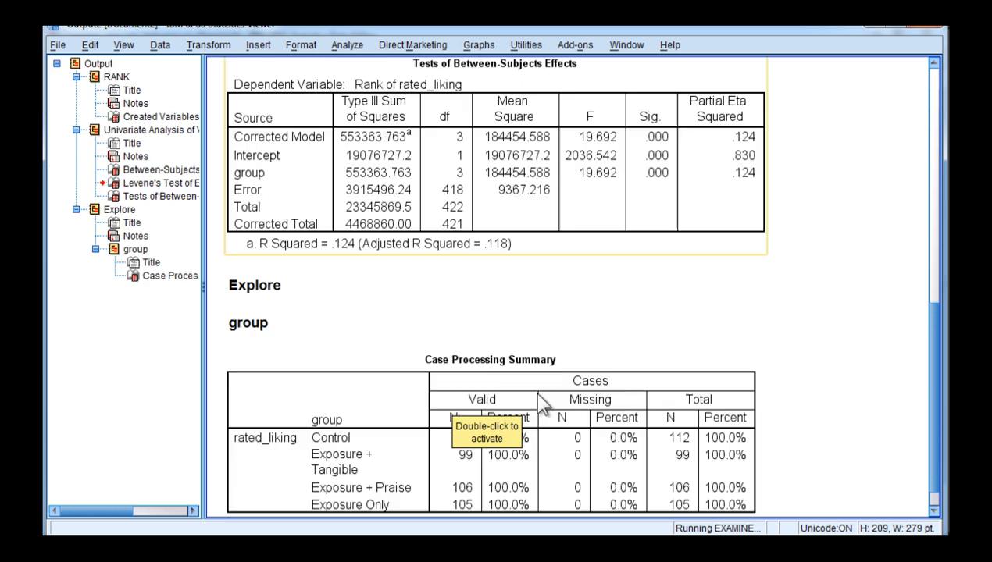
# Scroll to Explore's Test of Homogeneity of Variance table for rated_liking.
pyautogui.scroll(-3)
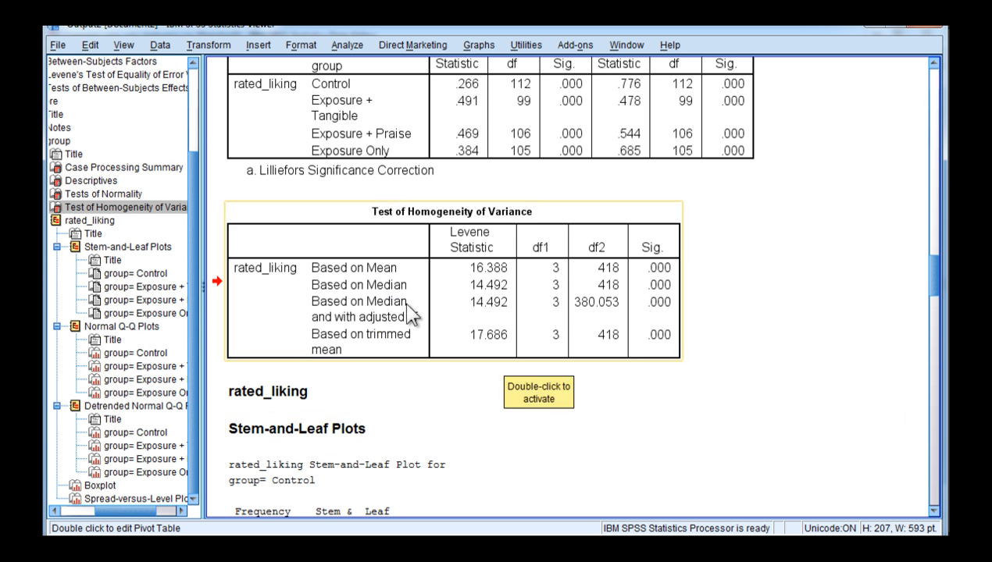
pyautogui.moveTo(338, 327)
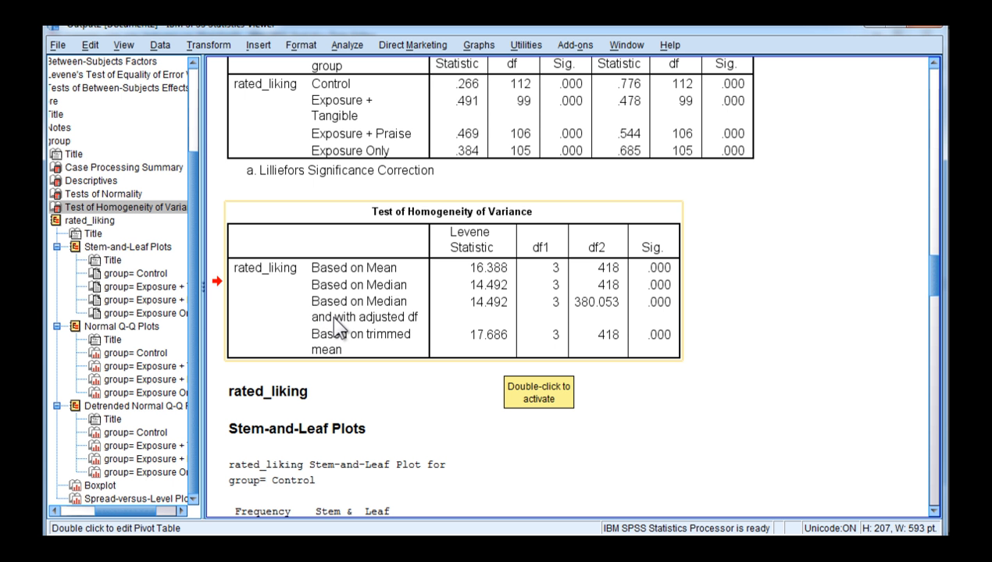
pyautogui.moveTo(648, 320)
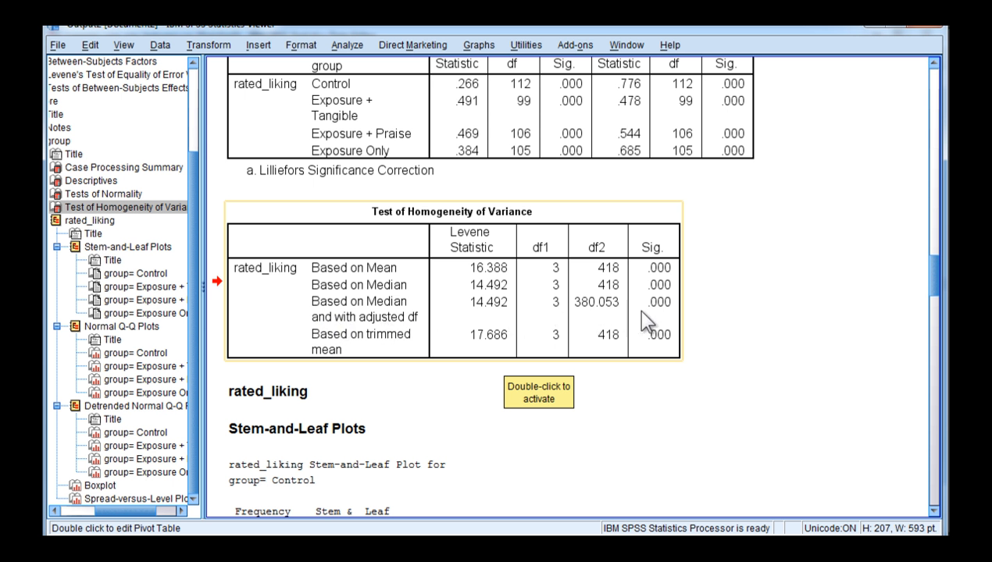
pyautogui.moveTo(649, 320)
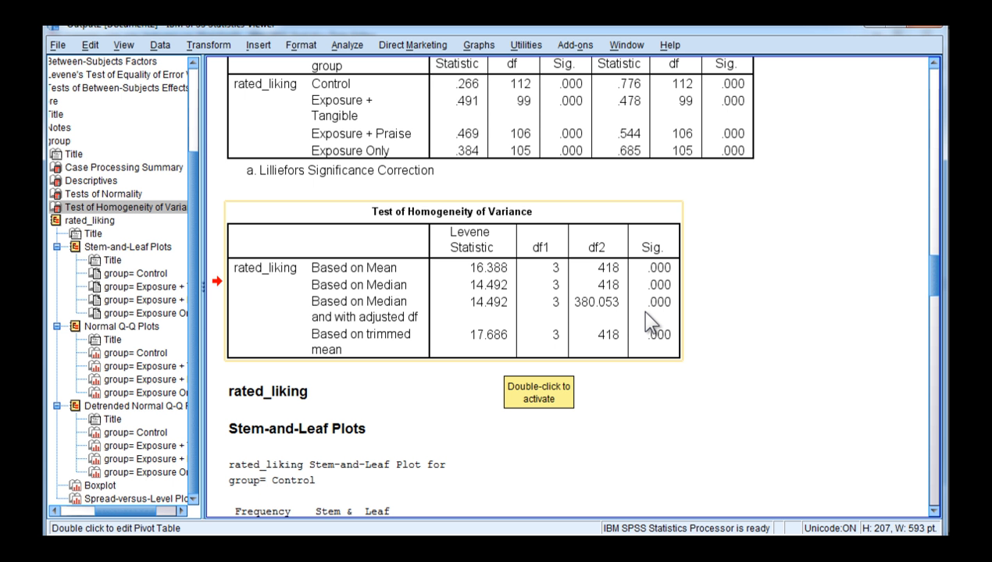
pyautogui.click(453, 297)
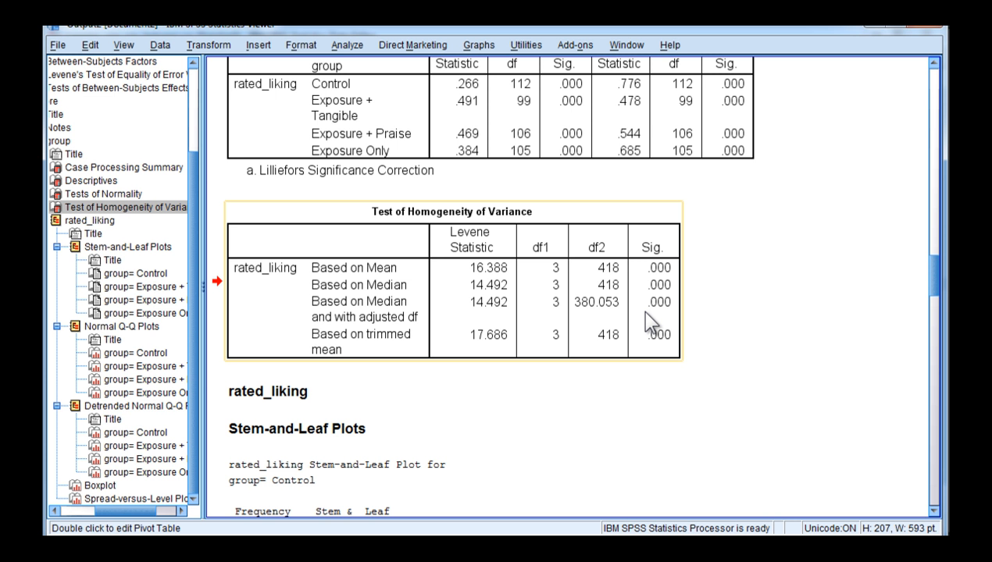
# Scroll to the rank-based Levene's test (F=21.044) and Between-Subjects Effects tables.
pyautogui.scroll(-3)
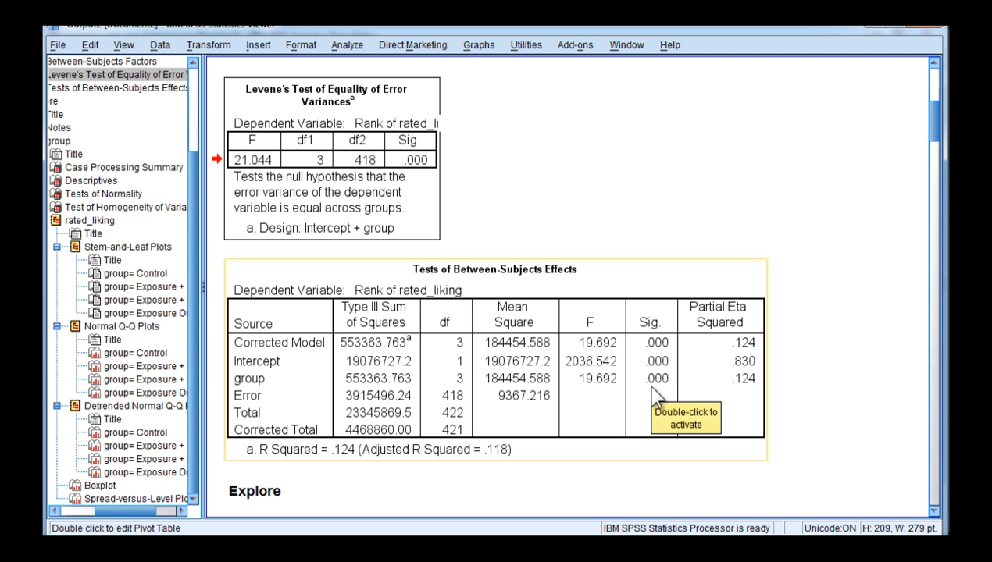
pyautogui.moveTo(658, 400)
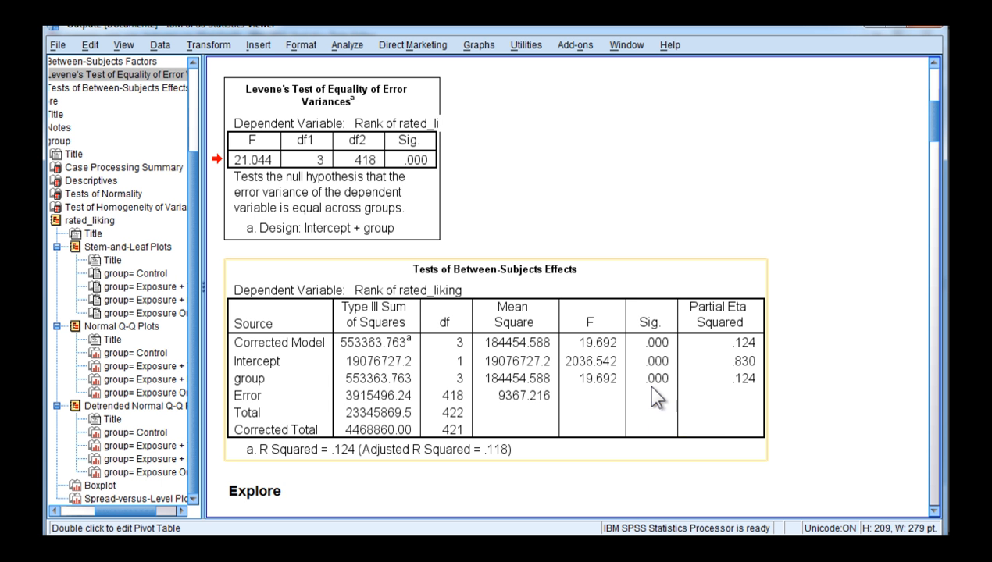